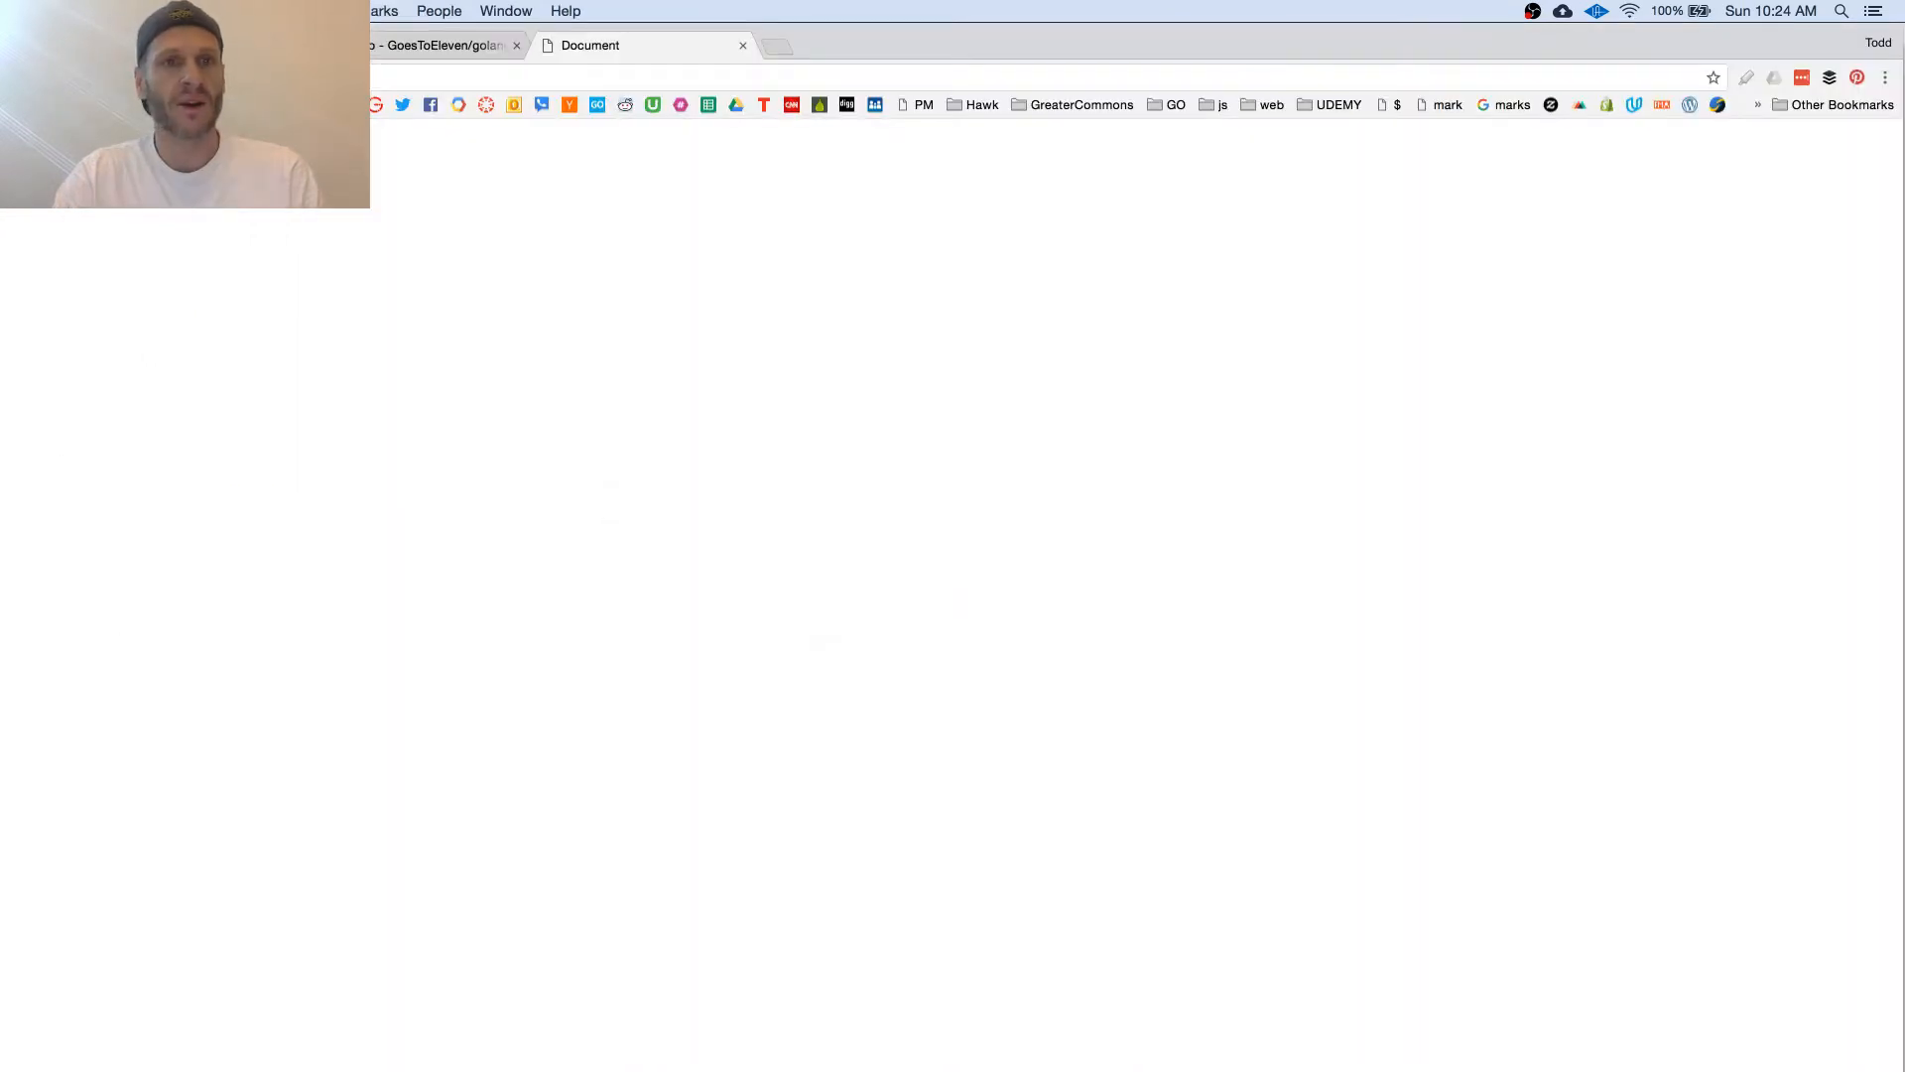
# Step: Switch Chrome to the course website tab showing the $20 course cards
pyautogui.click(437, 45)
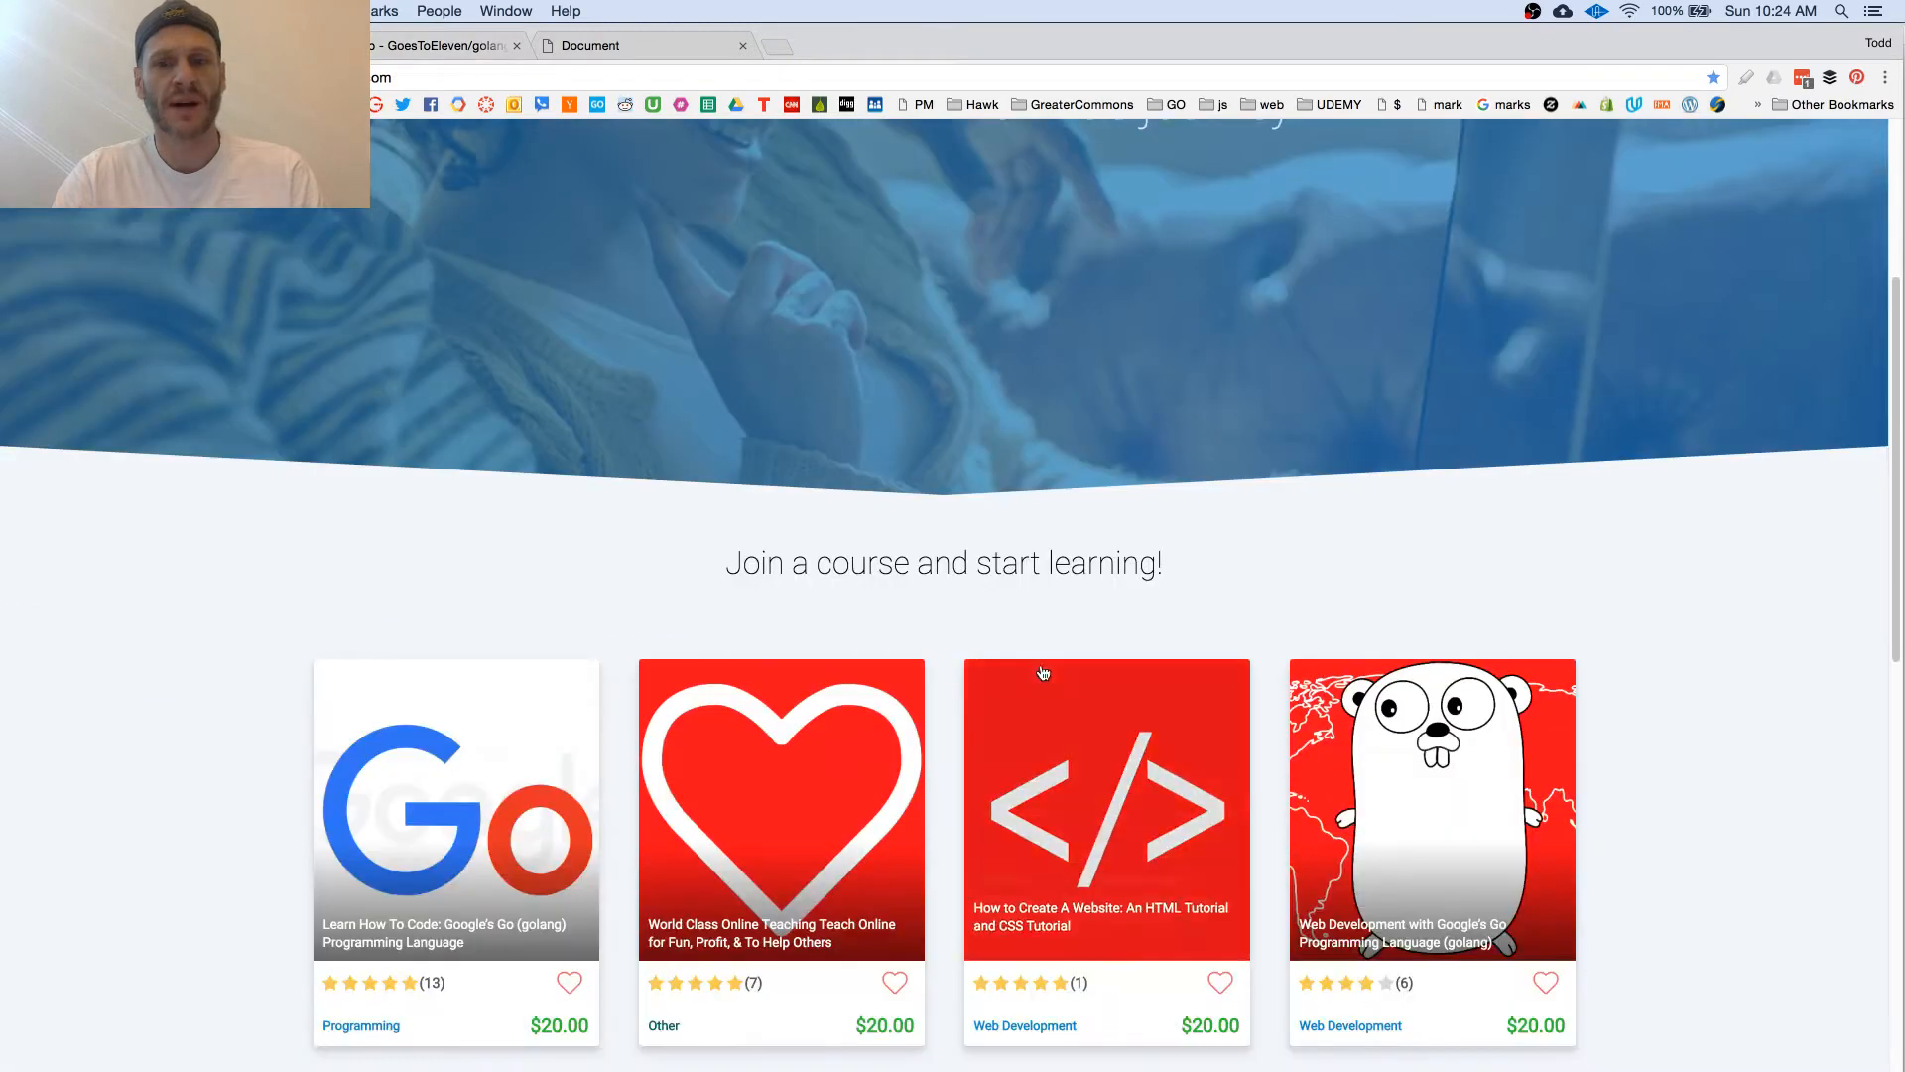
pyautogui.moveTo(1489, 797)
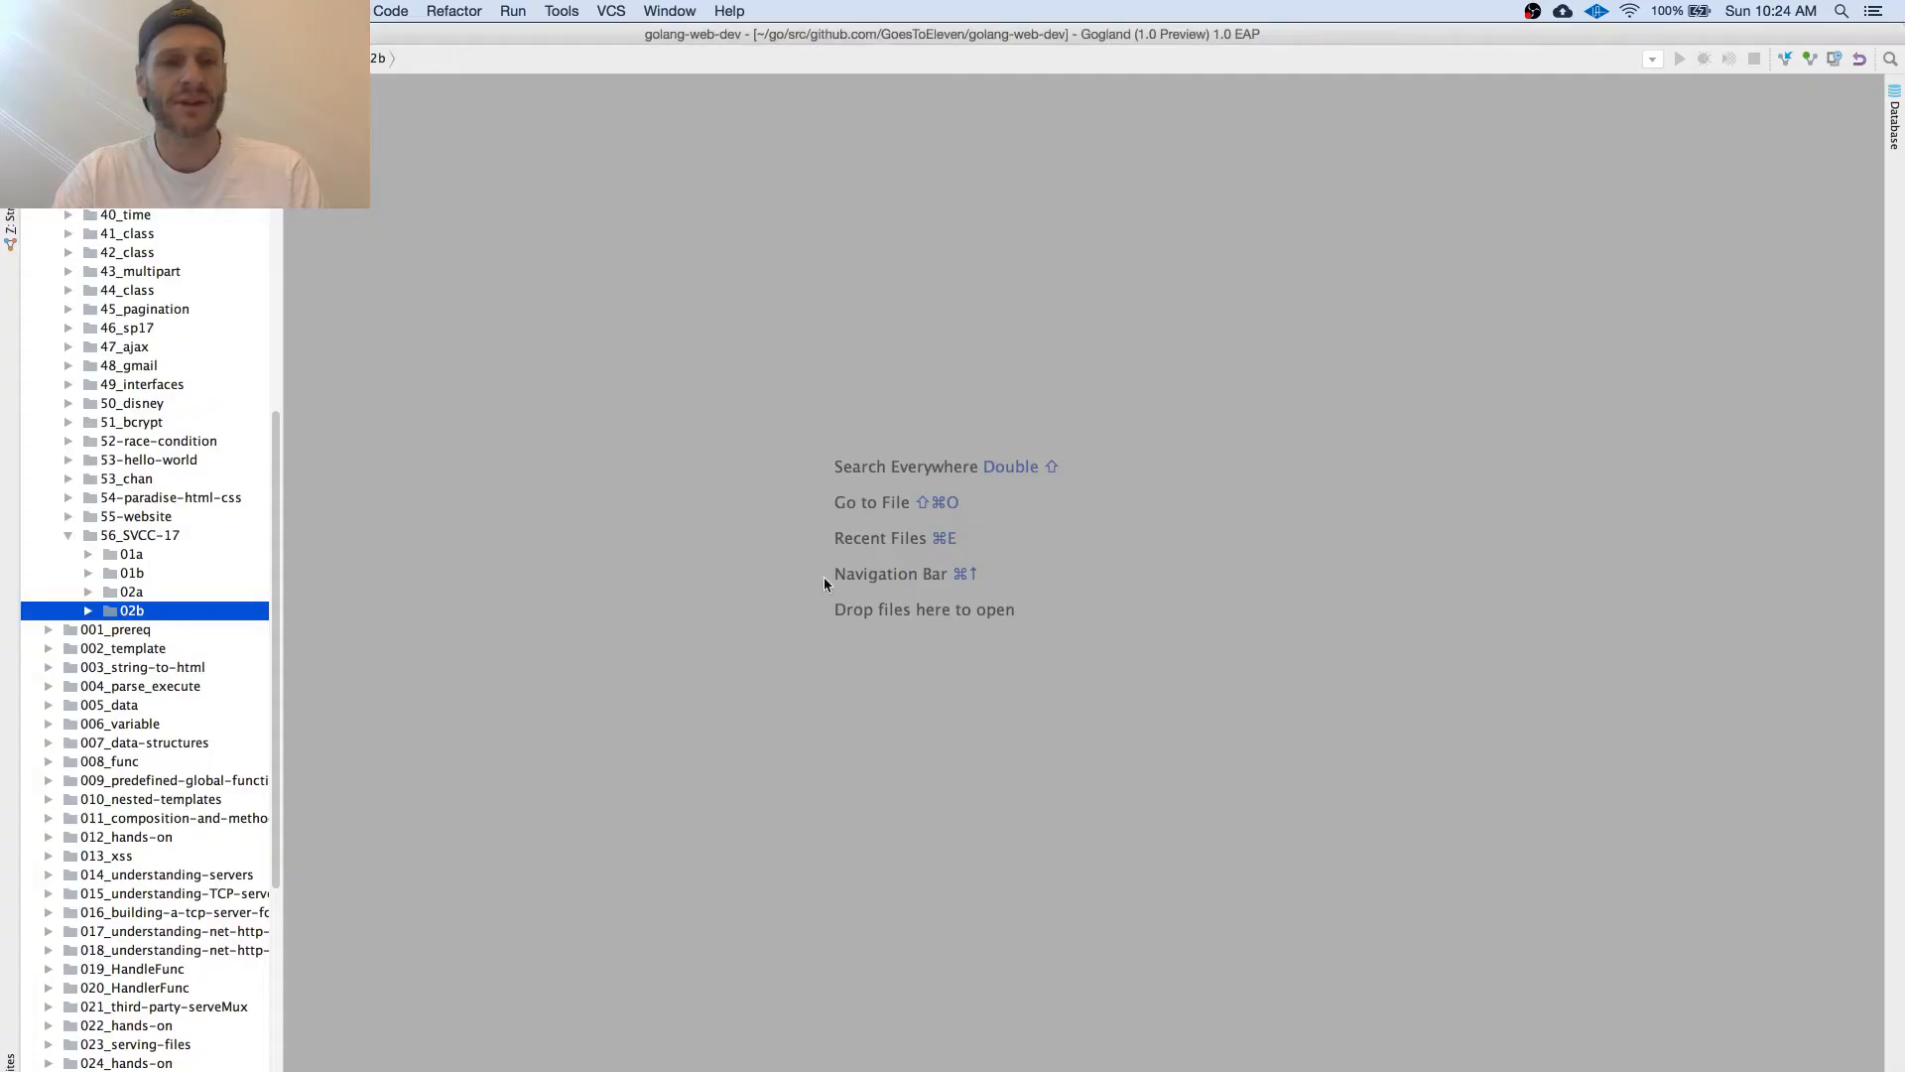
# Step: Expand the 02b folder in the Project tree and open its main.go
pyautogui.click(89, 610)
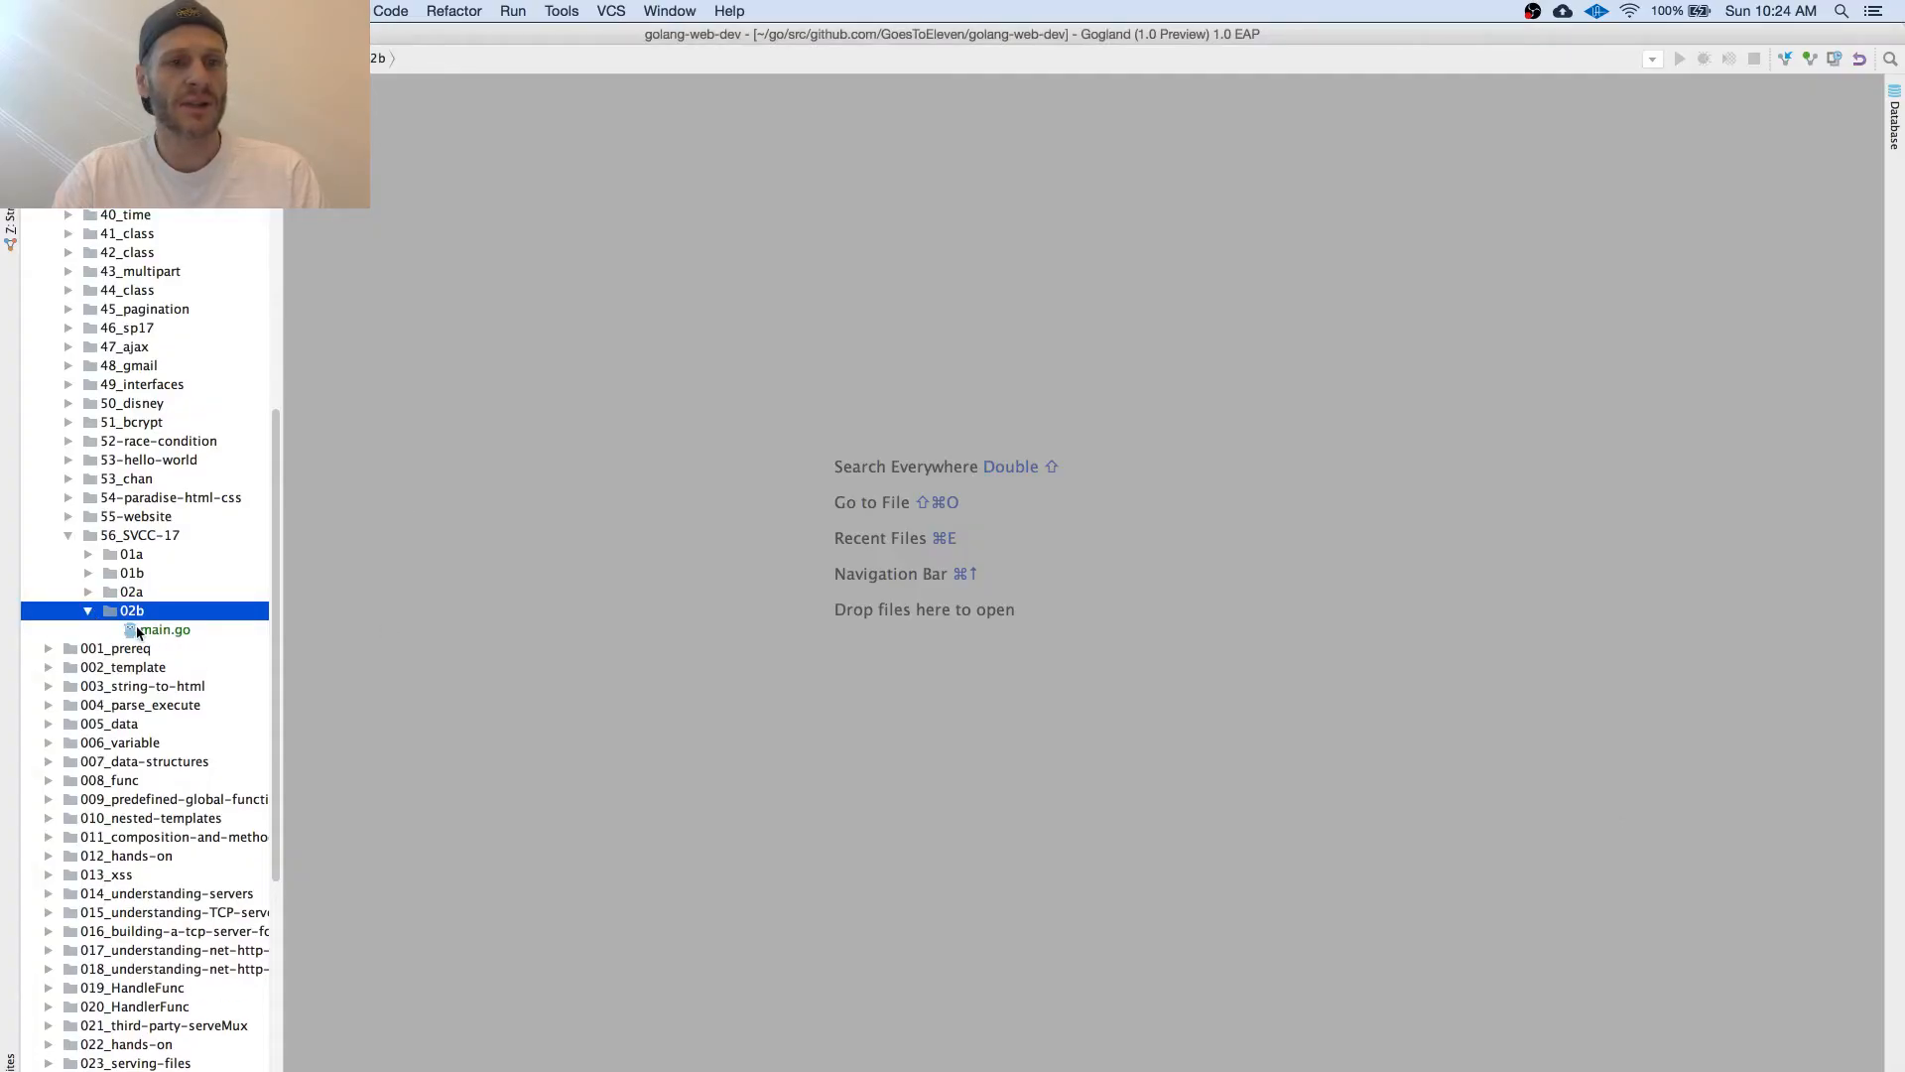
pyautogui.doubleClick(156, 629)
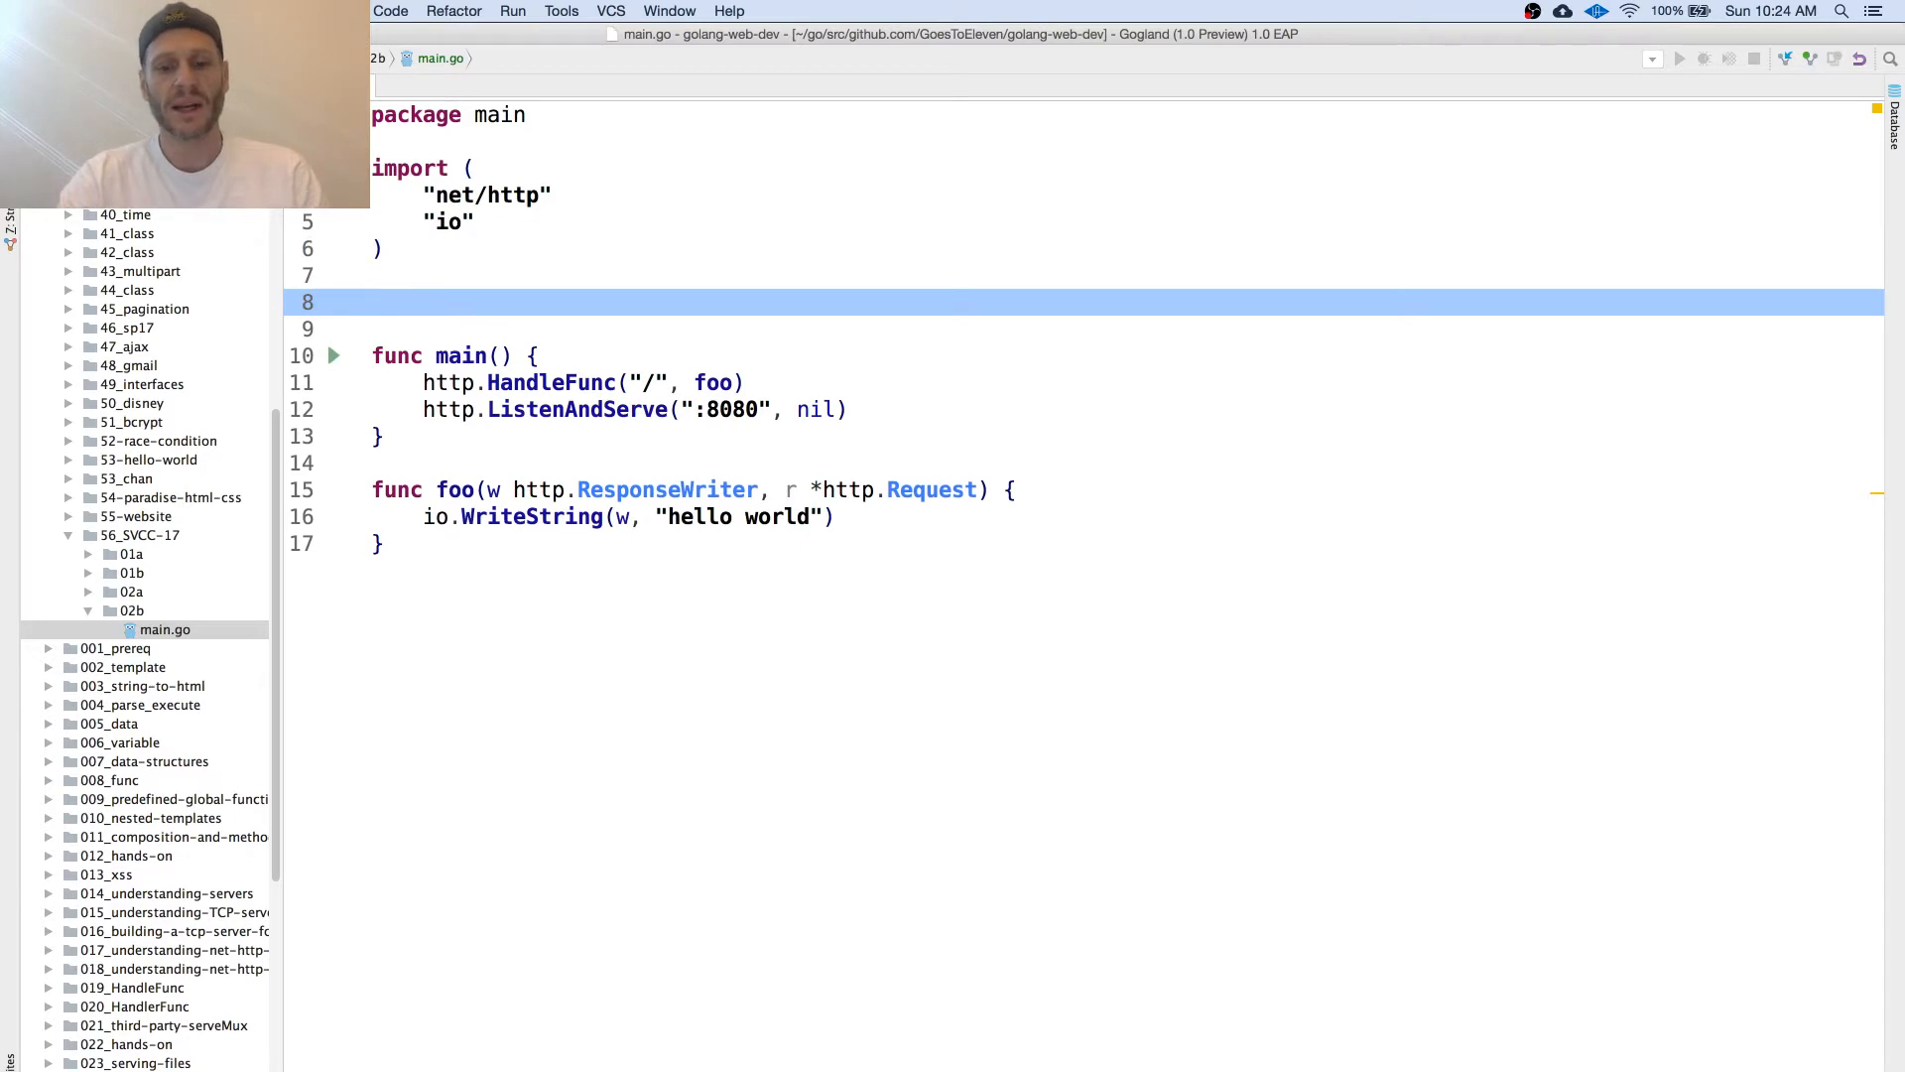
# Step: Declare var tpl *template.Template, auto-importing html/template, and add an empty init function
pyautogui.write('var tpl *t')
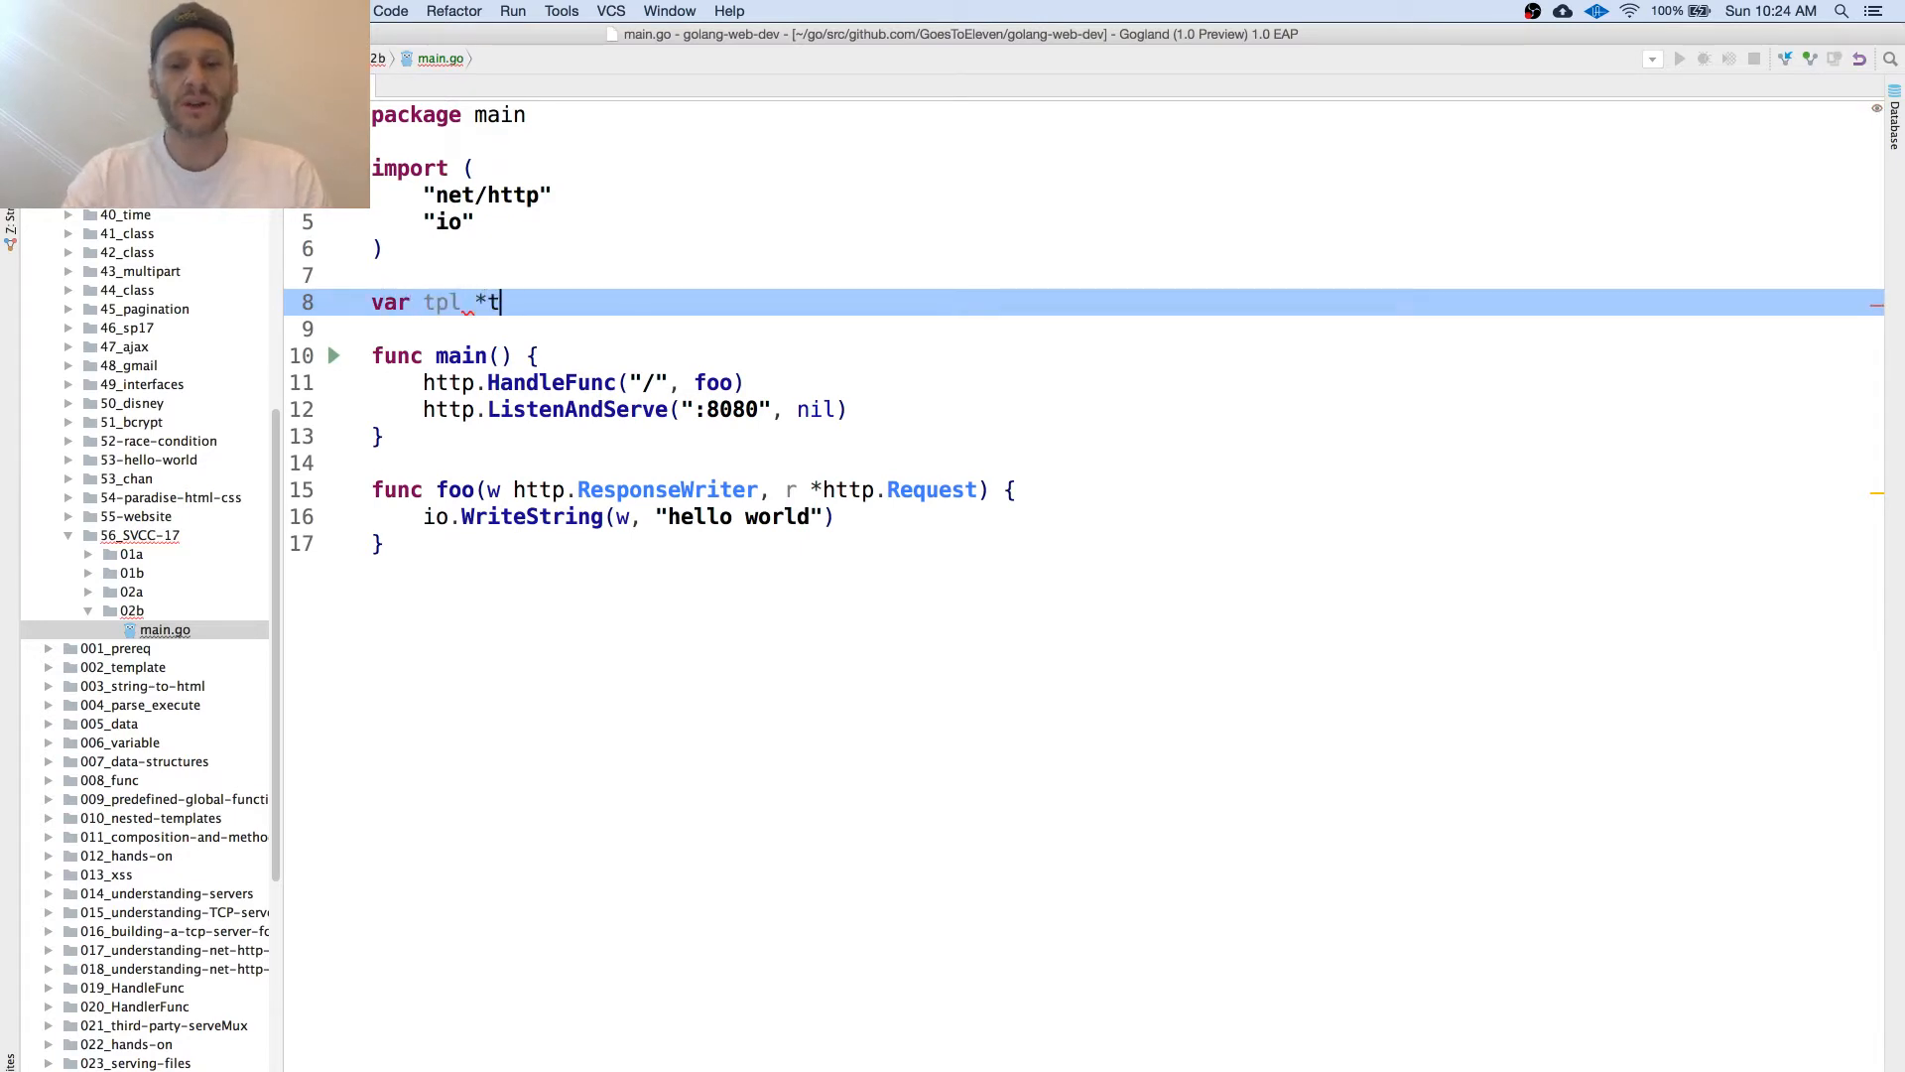
pyautogui.write('emplate.Template')
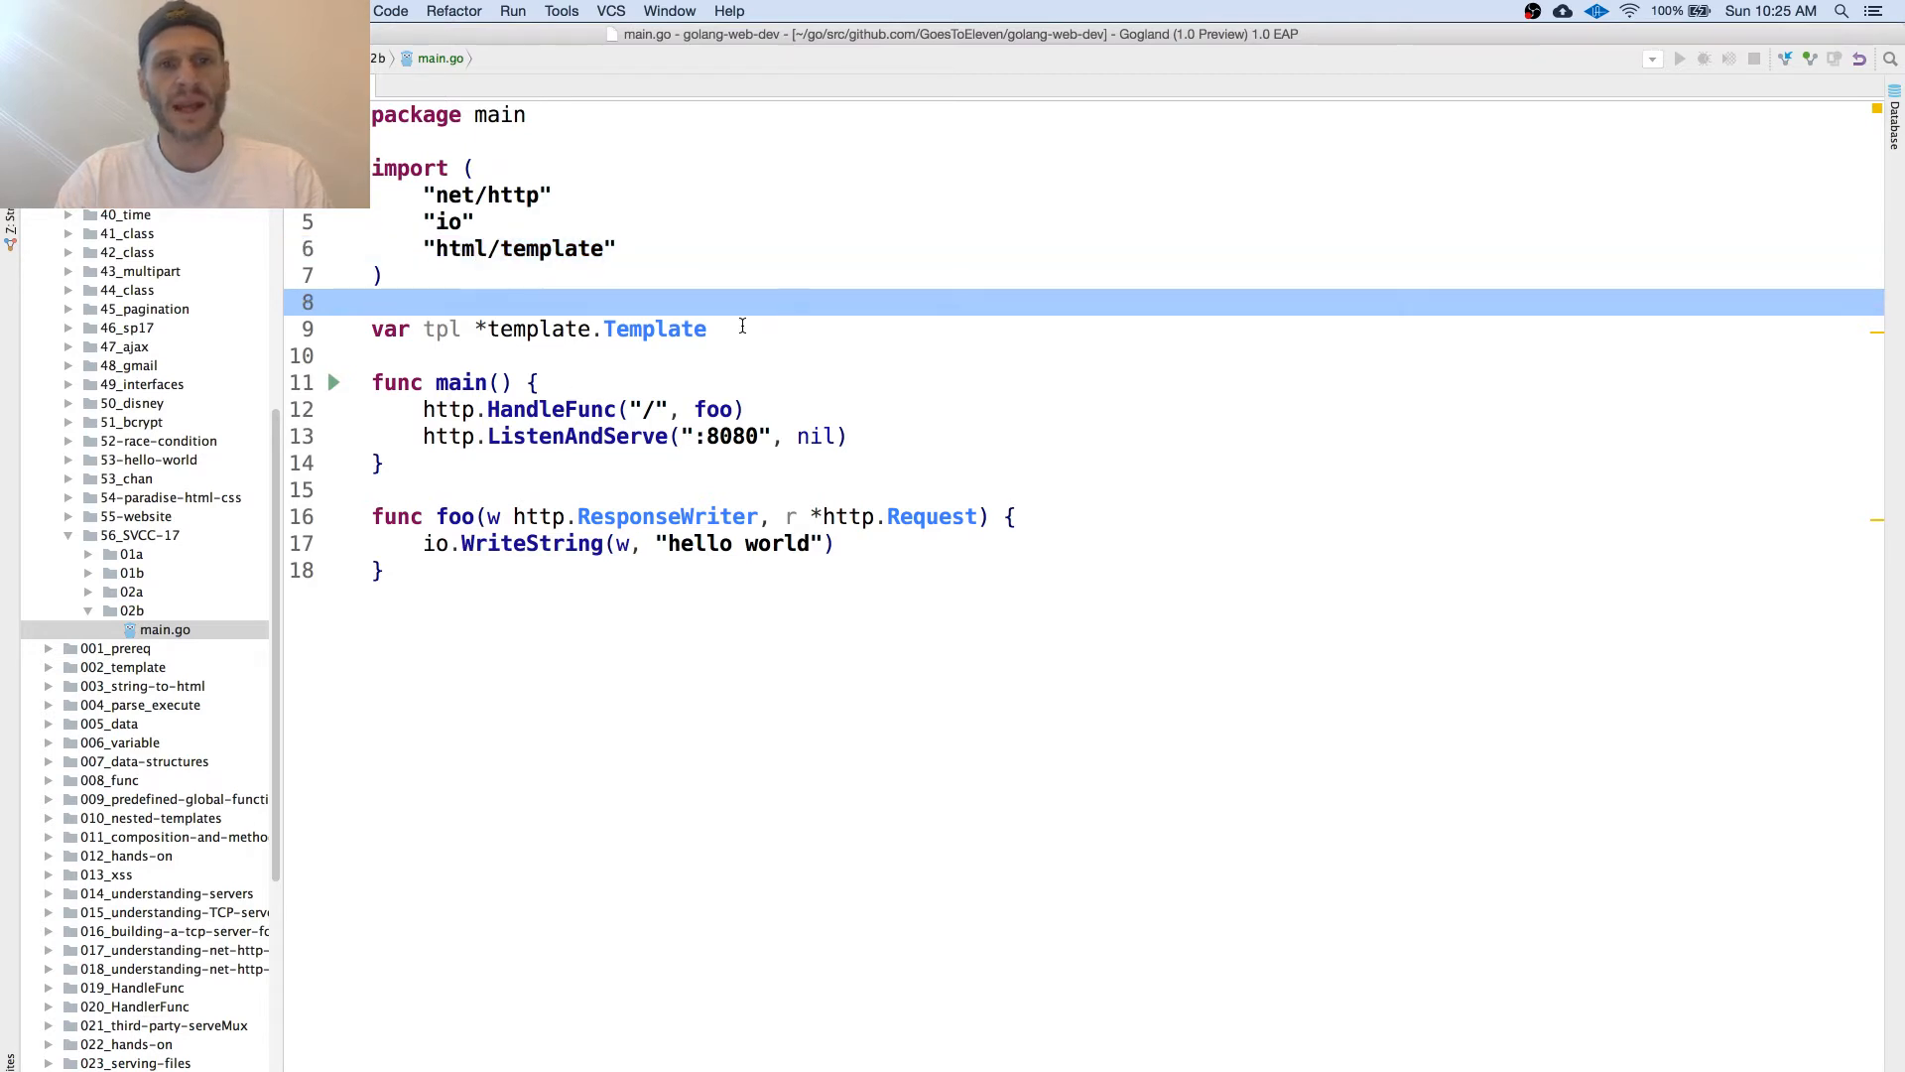
pyautogui.write('init() {')
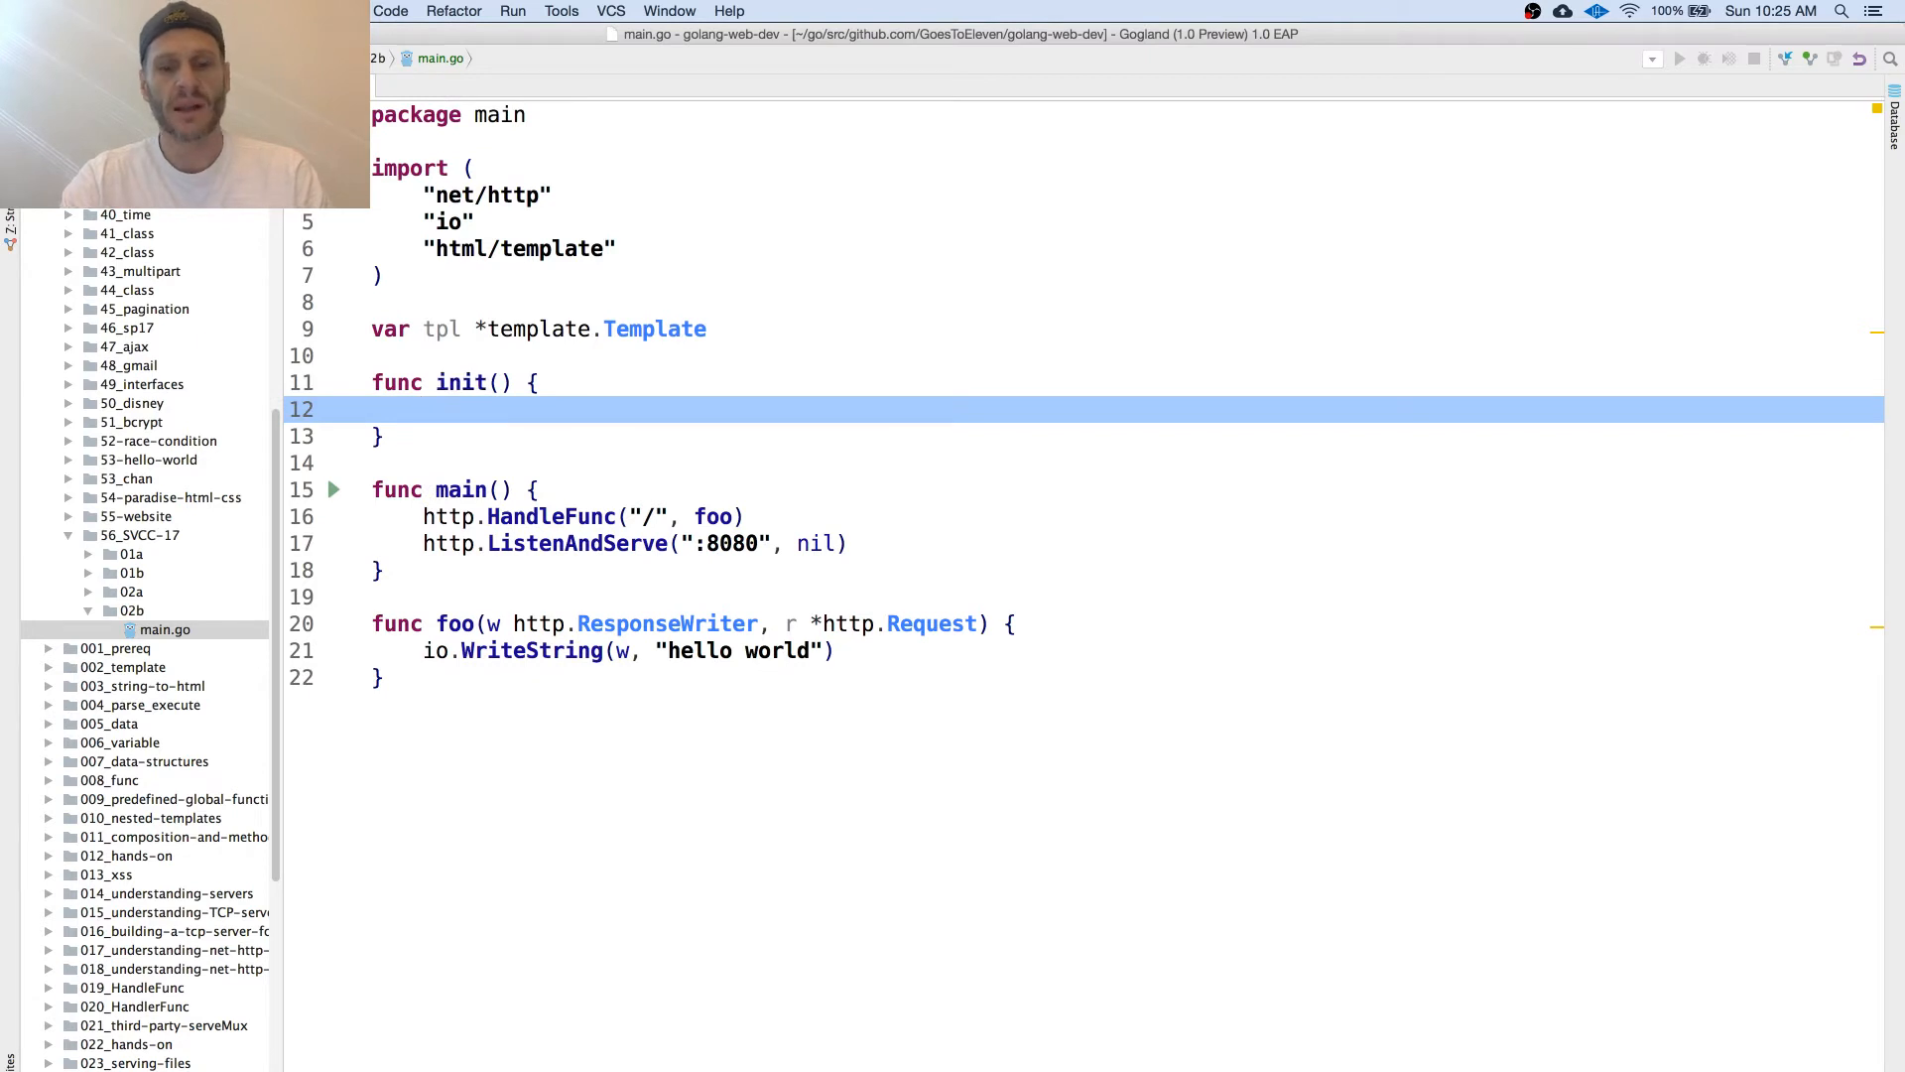
# Step: Assign tpl = template.Must(template.ParseGlob("templates/*")) inside init
pyautogui.write('tpl = template.Must')
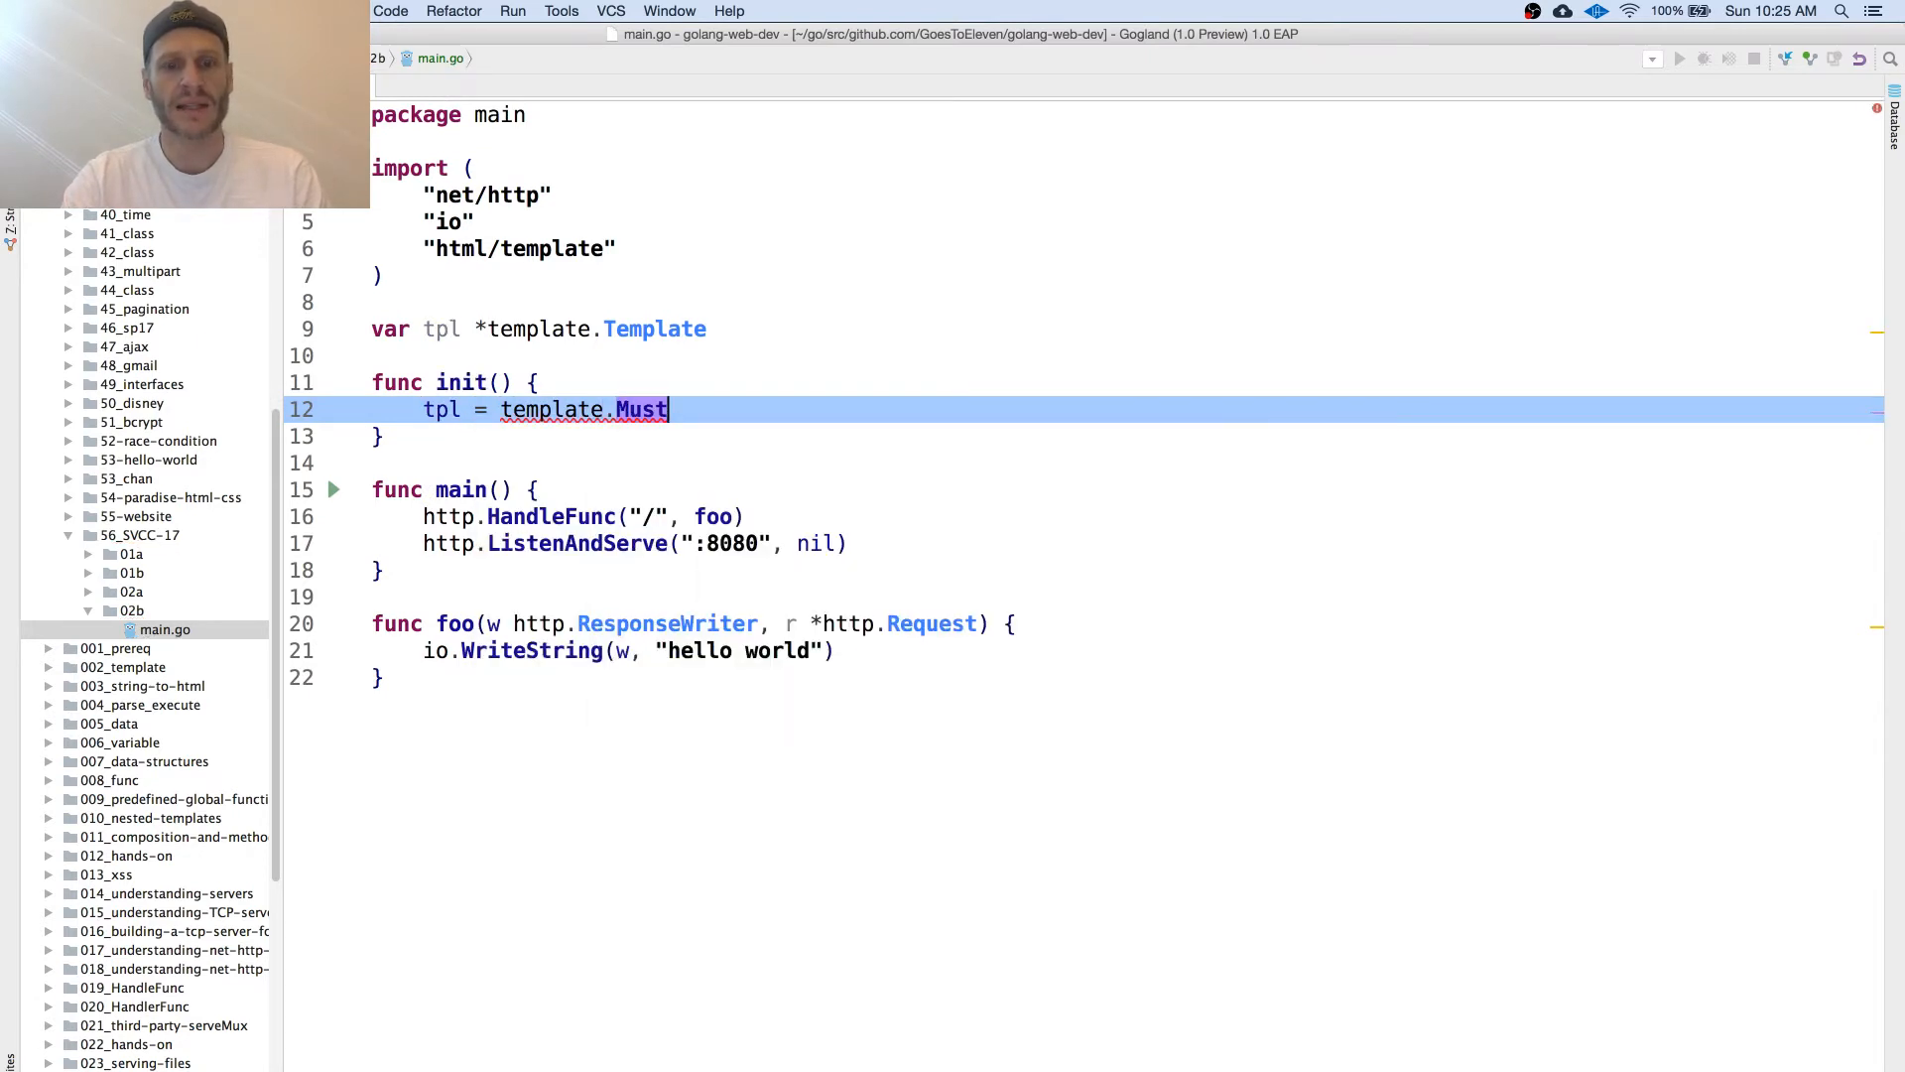
pyautogui.write('(template')
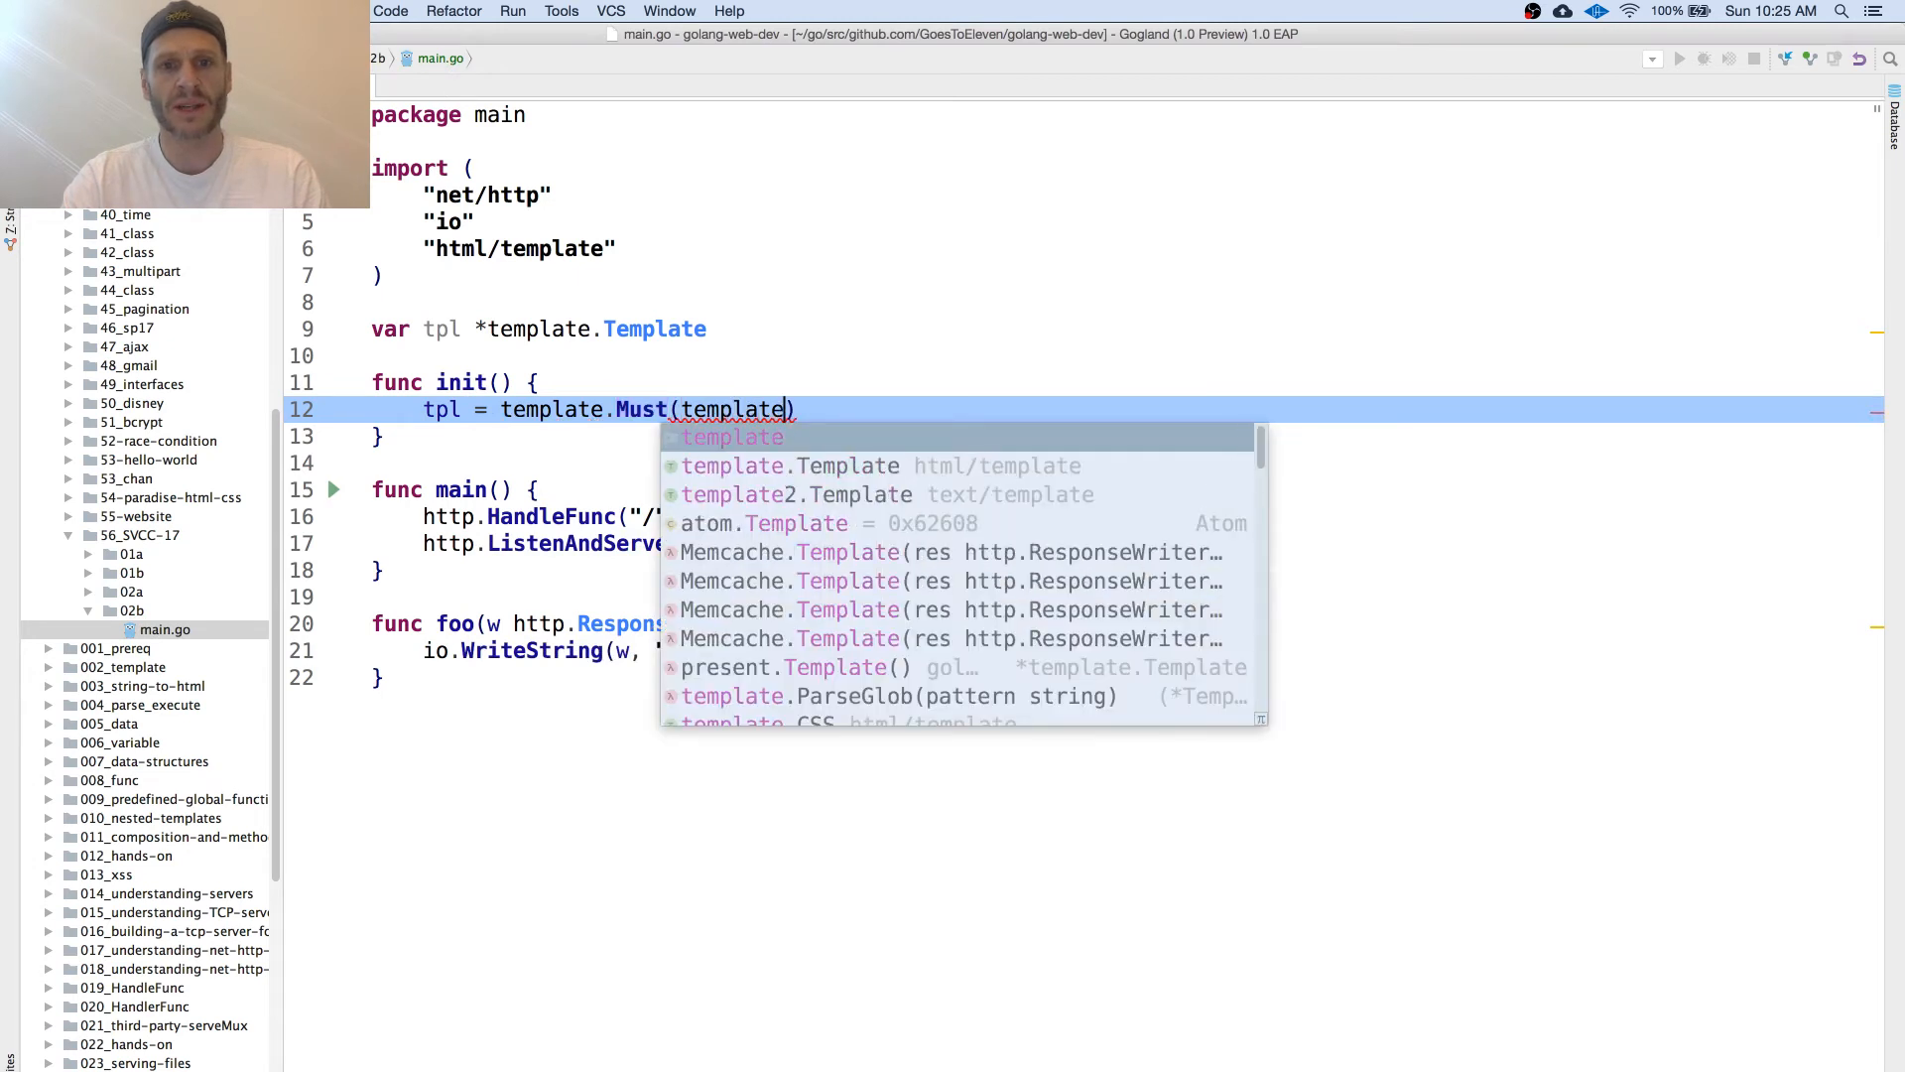
pyautogui.write('.Par')
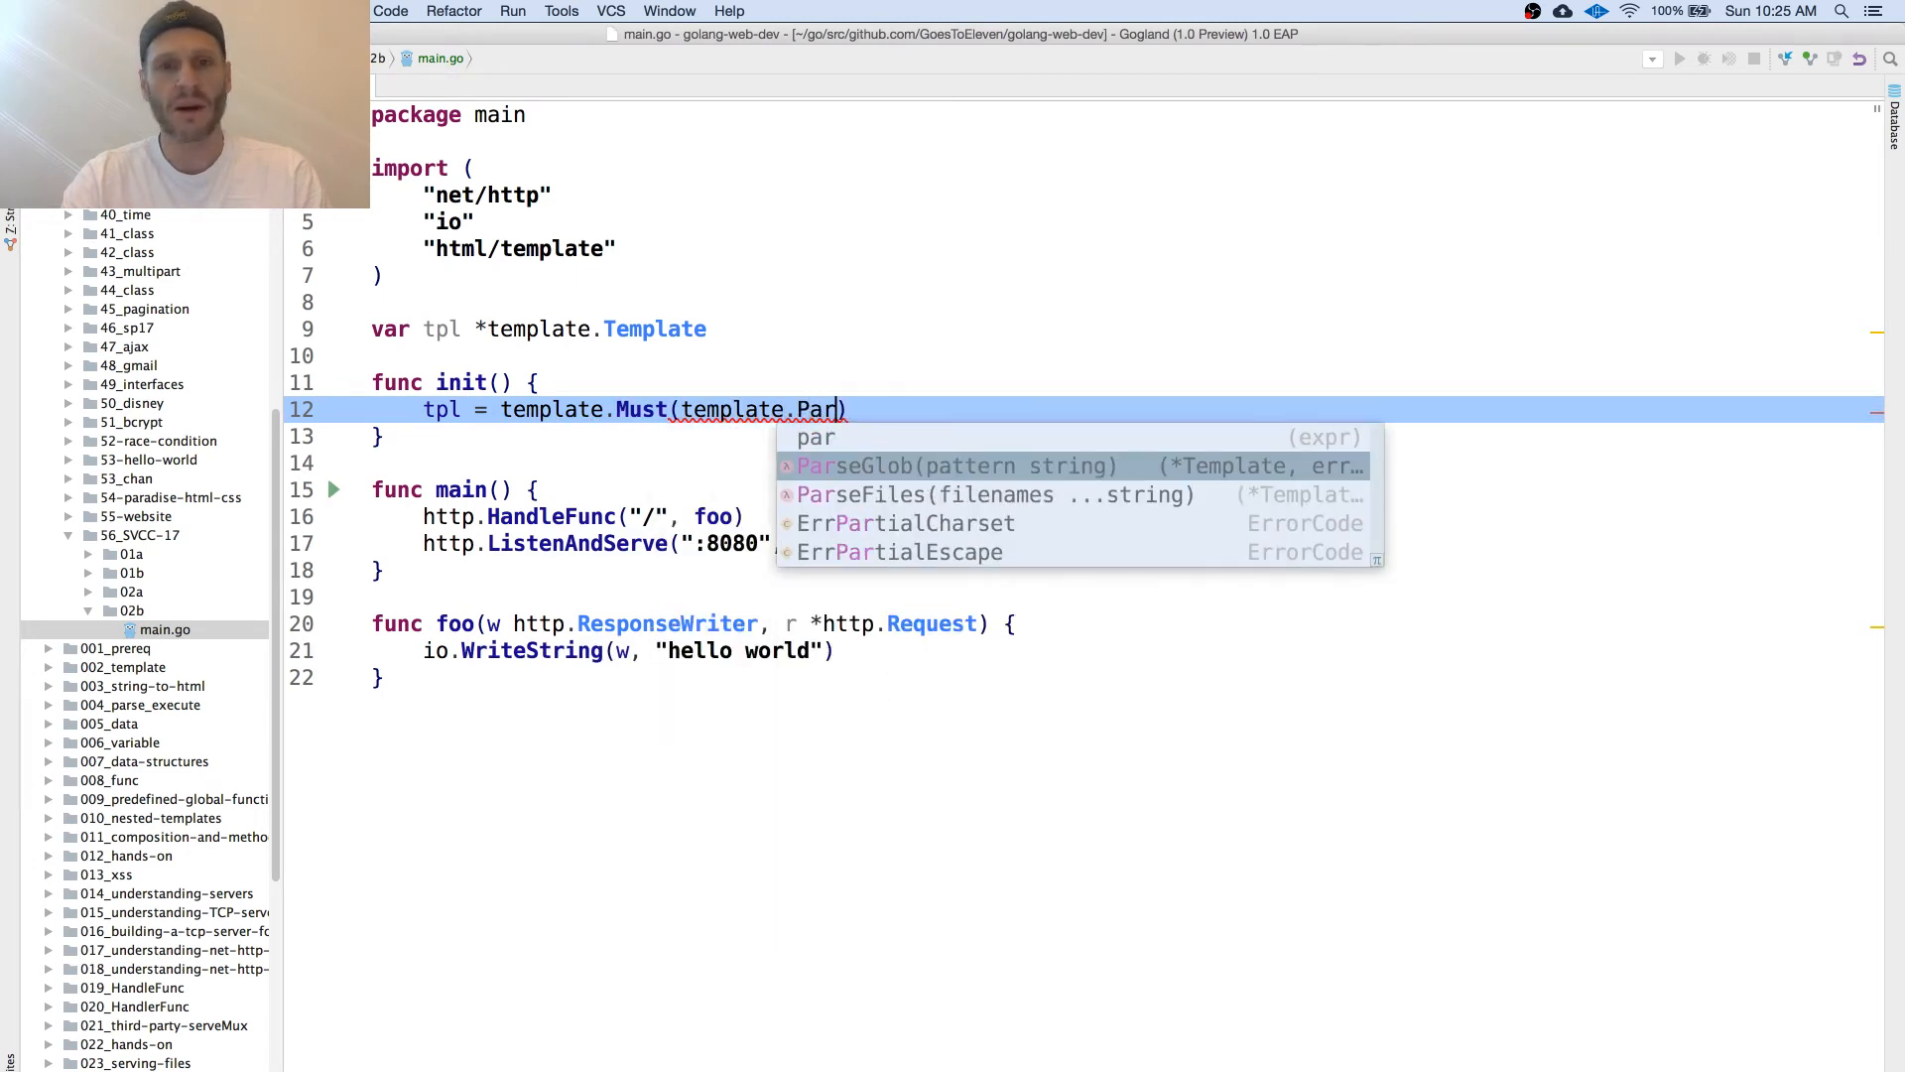
pyautogui.click(952, 465)
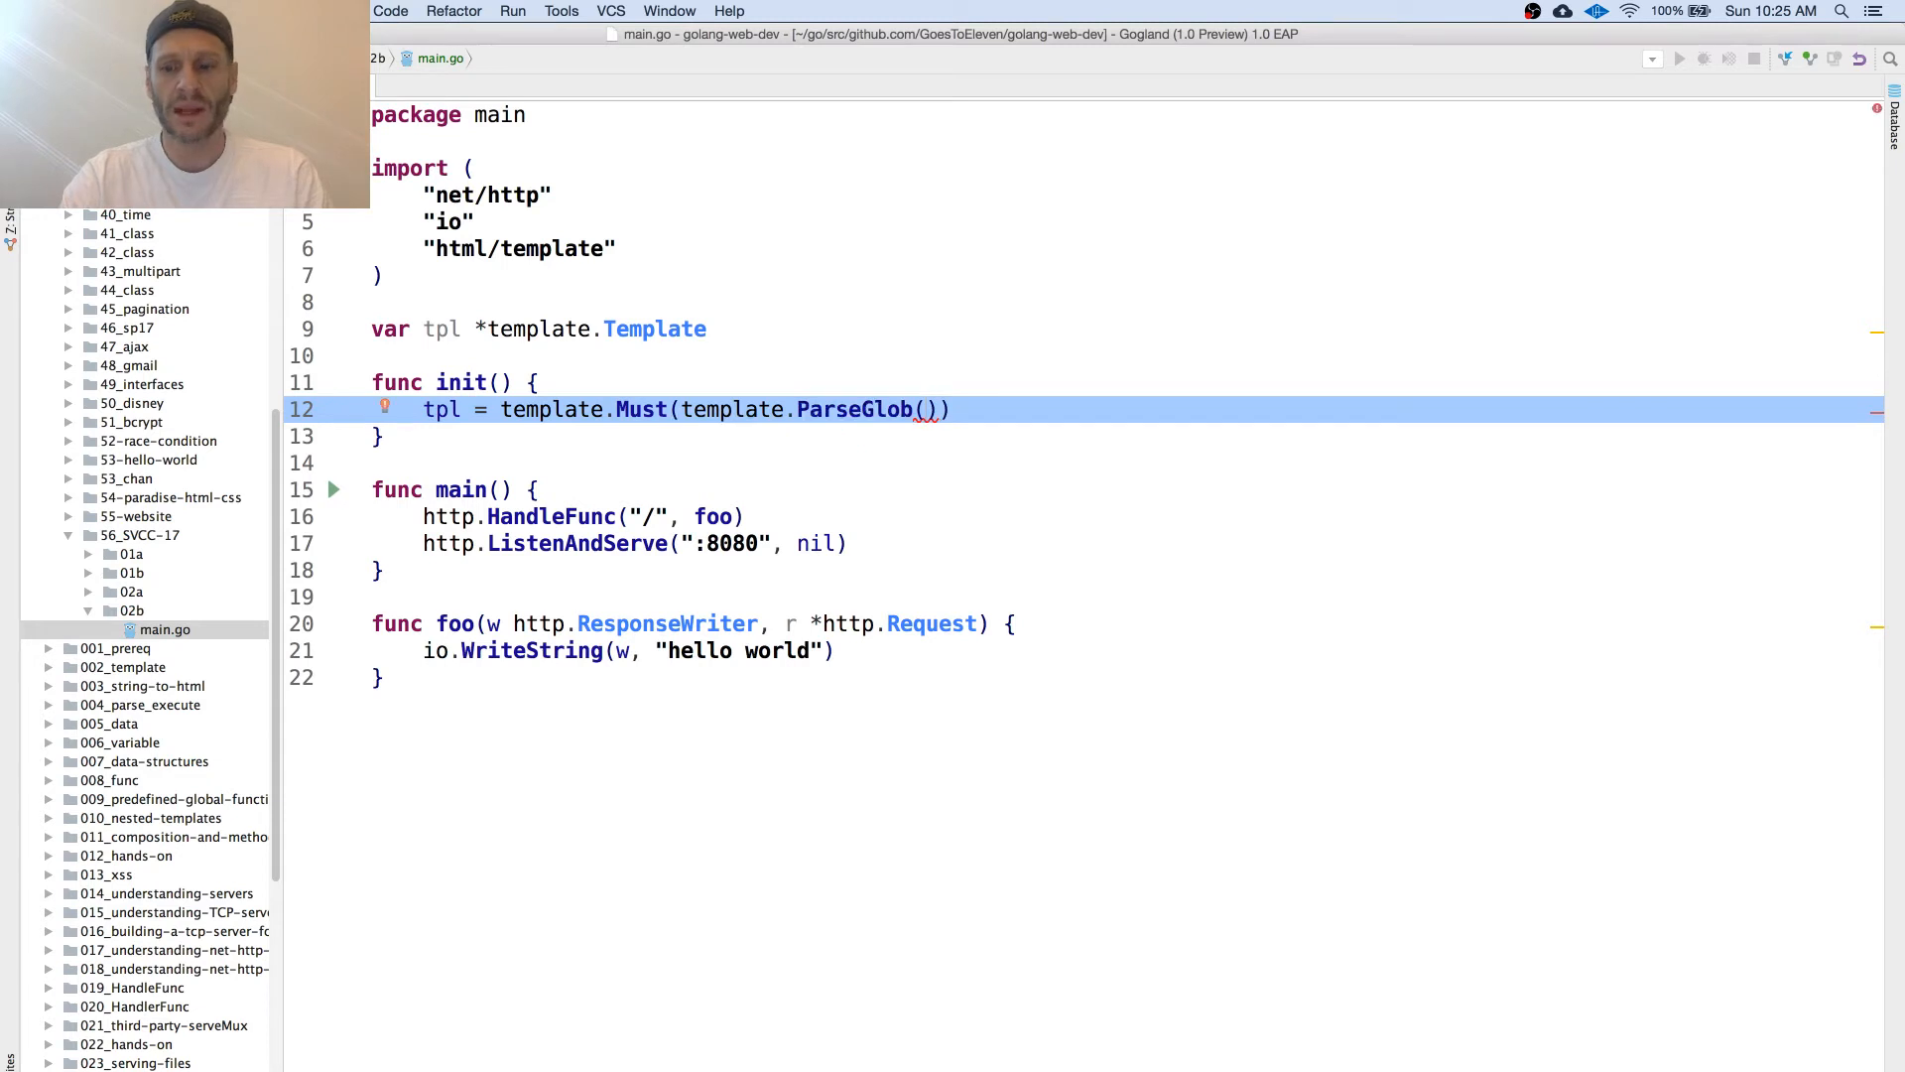
pyautogui.write('""')
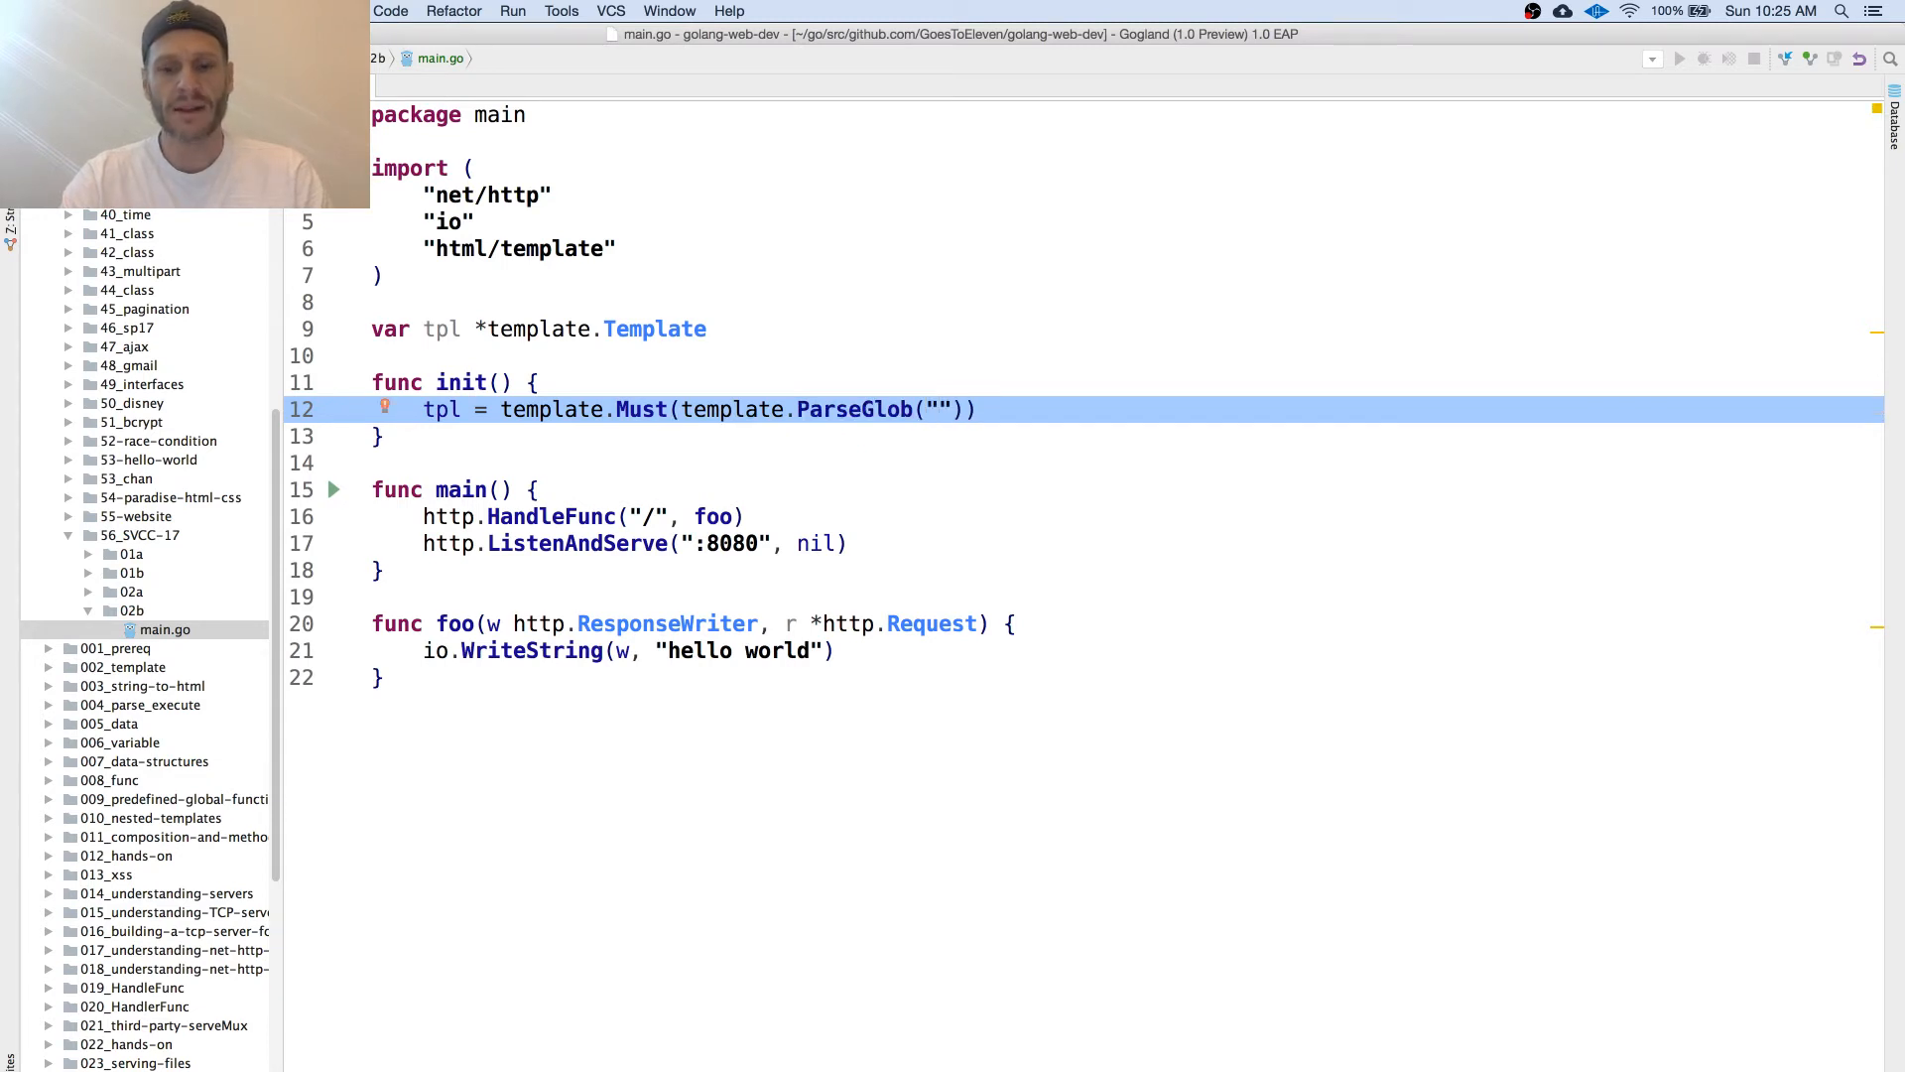
pyautogui.write('templates/')
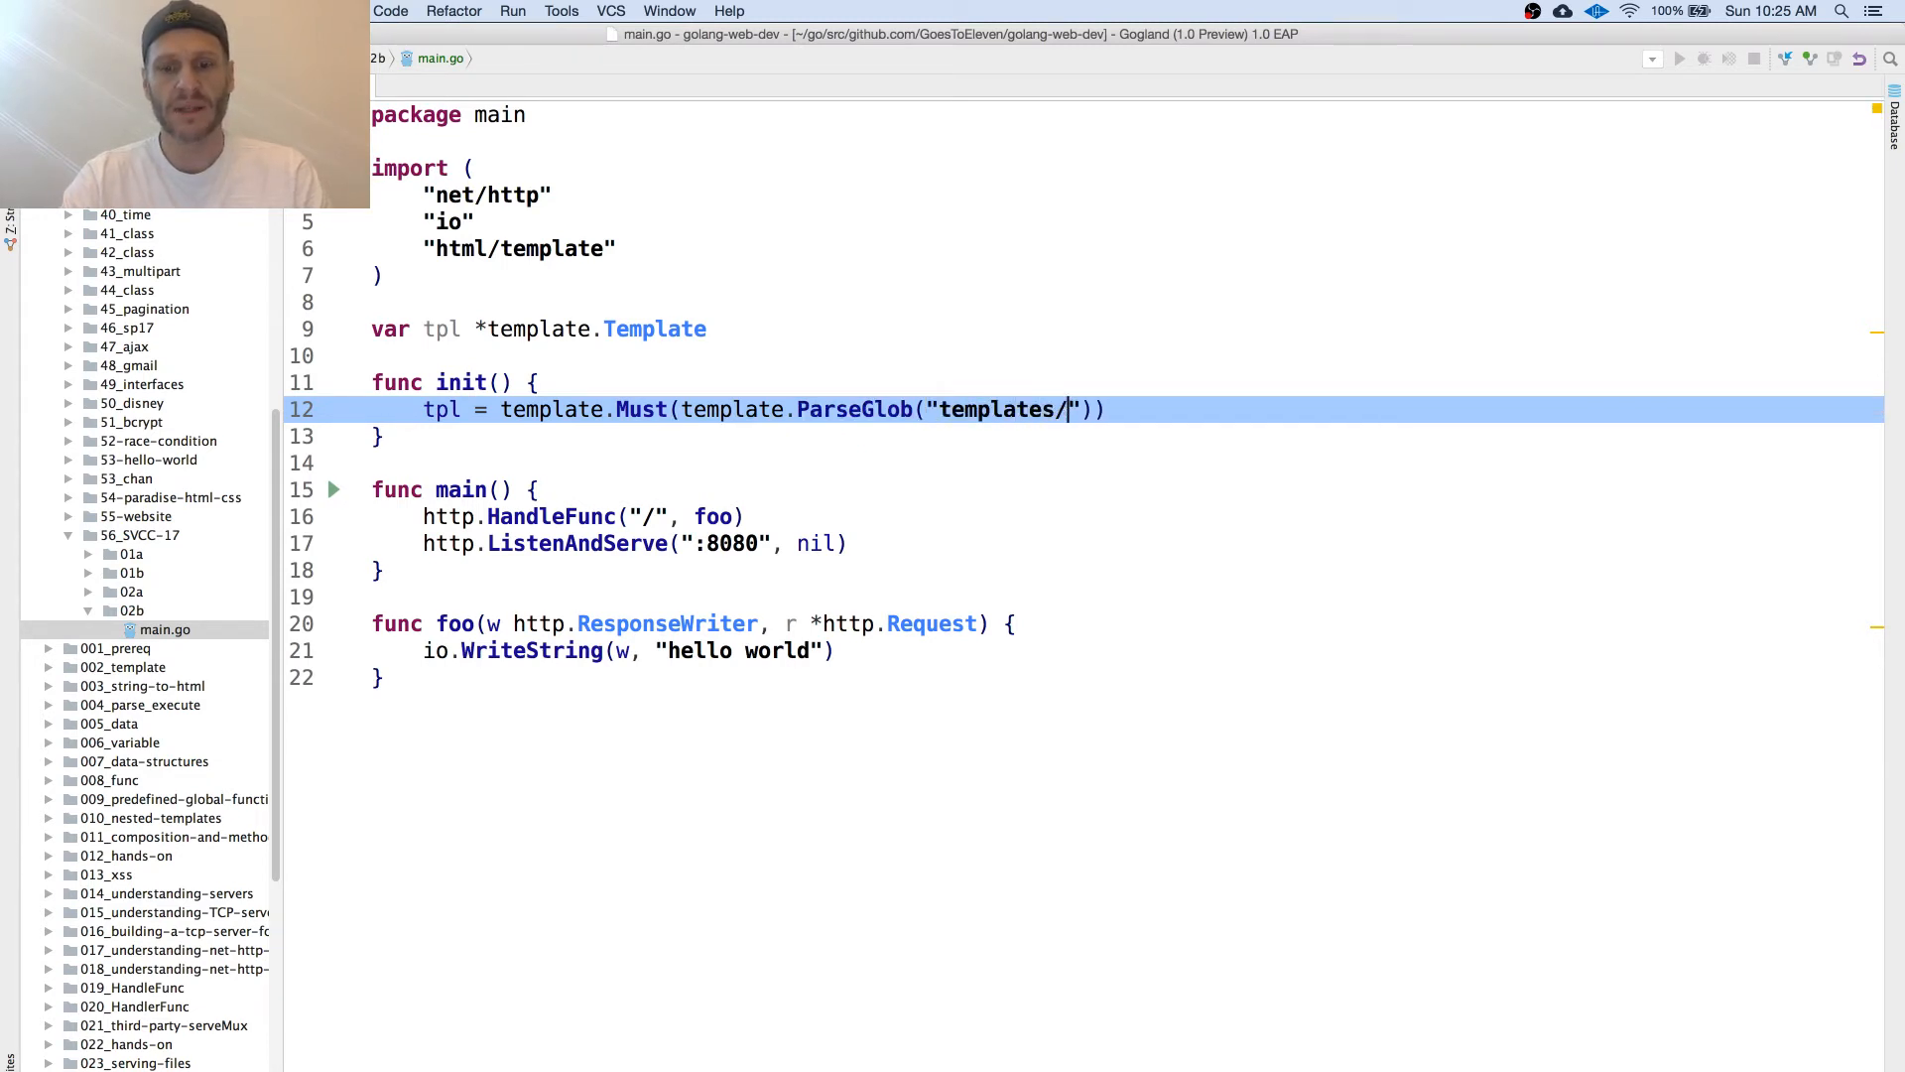
pyautogui.write('*')
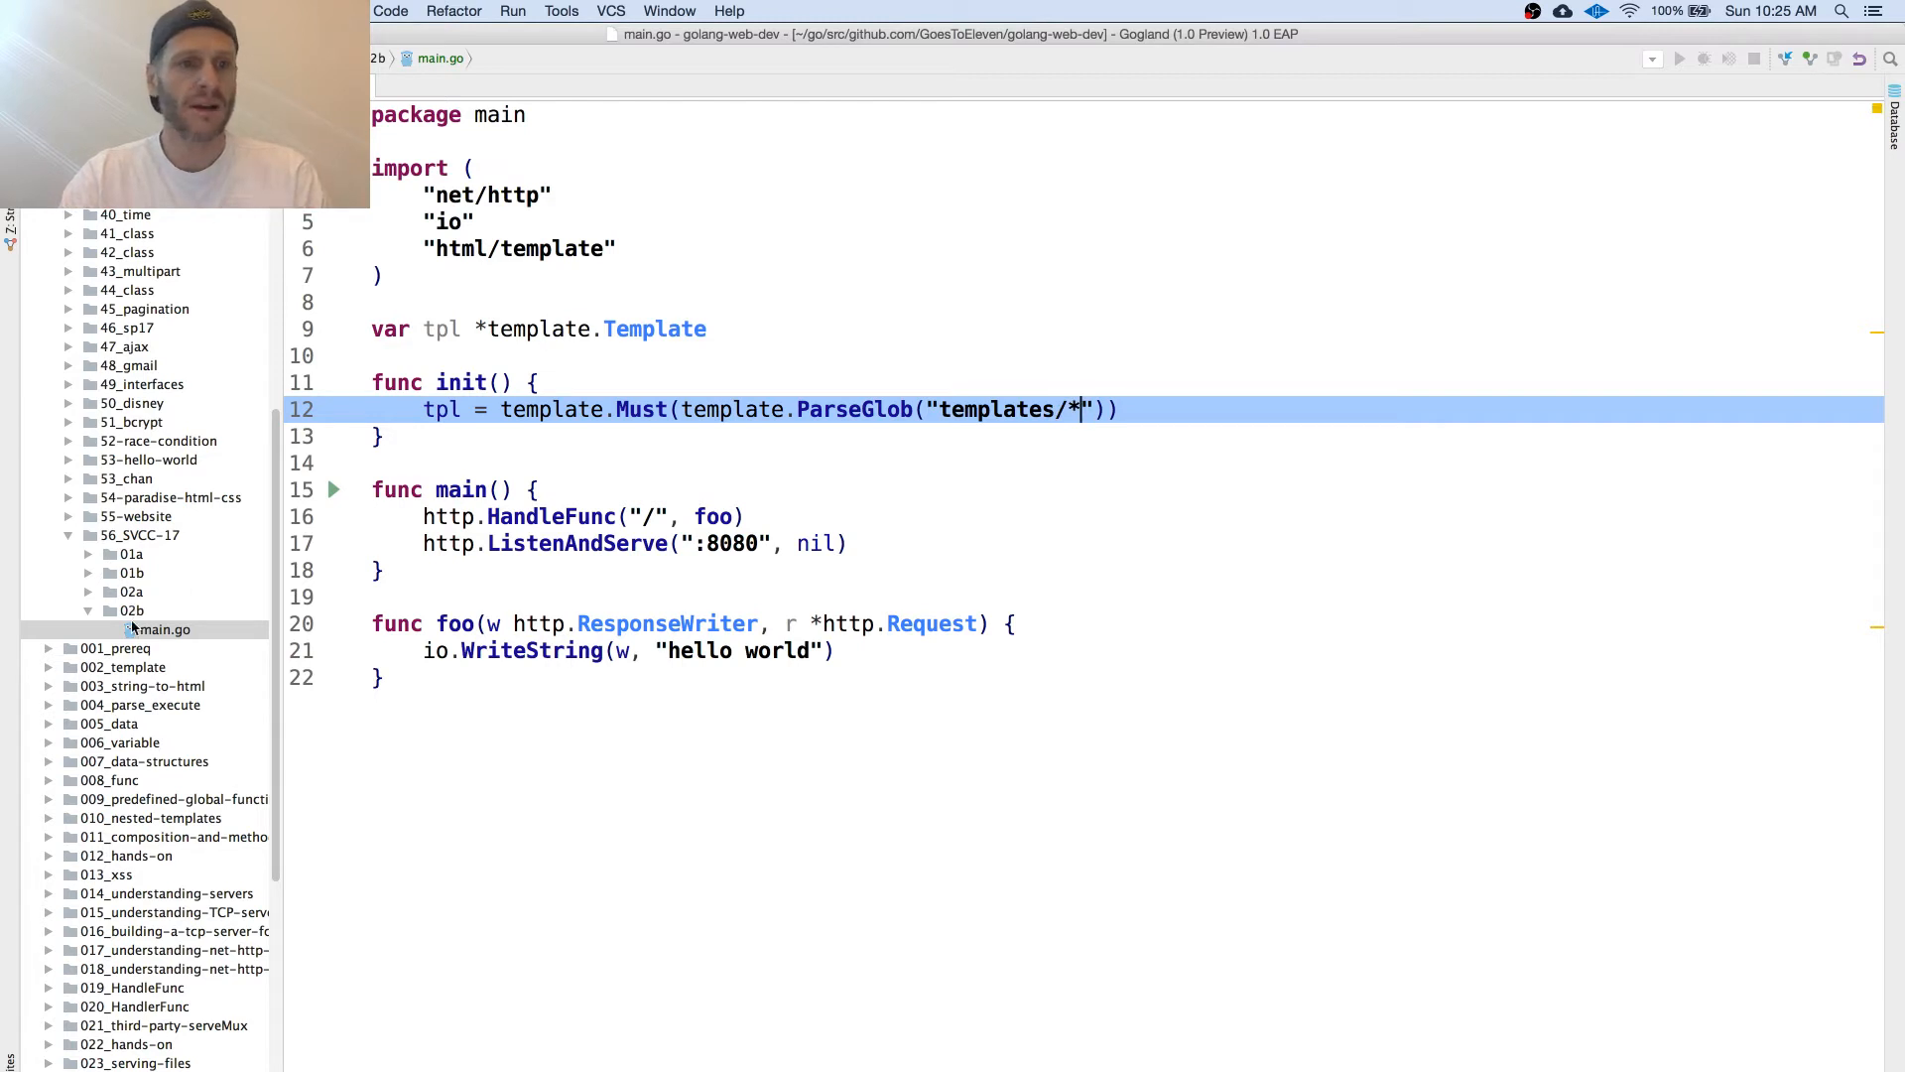
pyautogui.rightClick(134, 629)
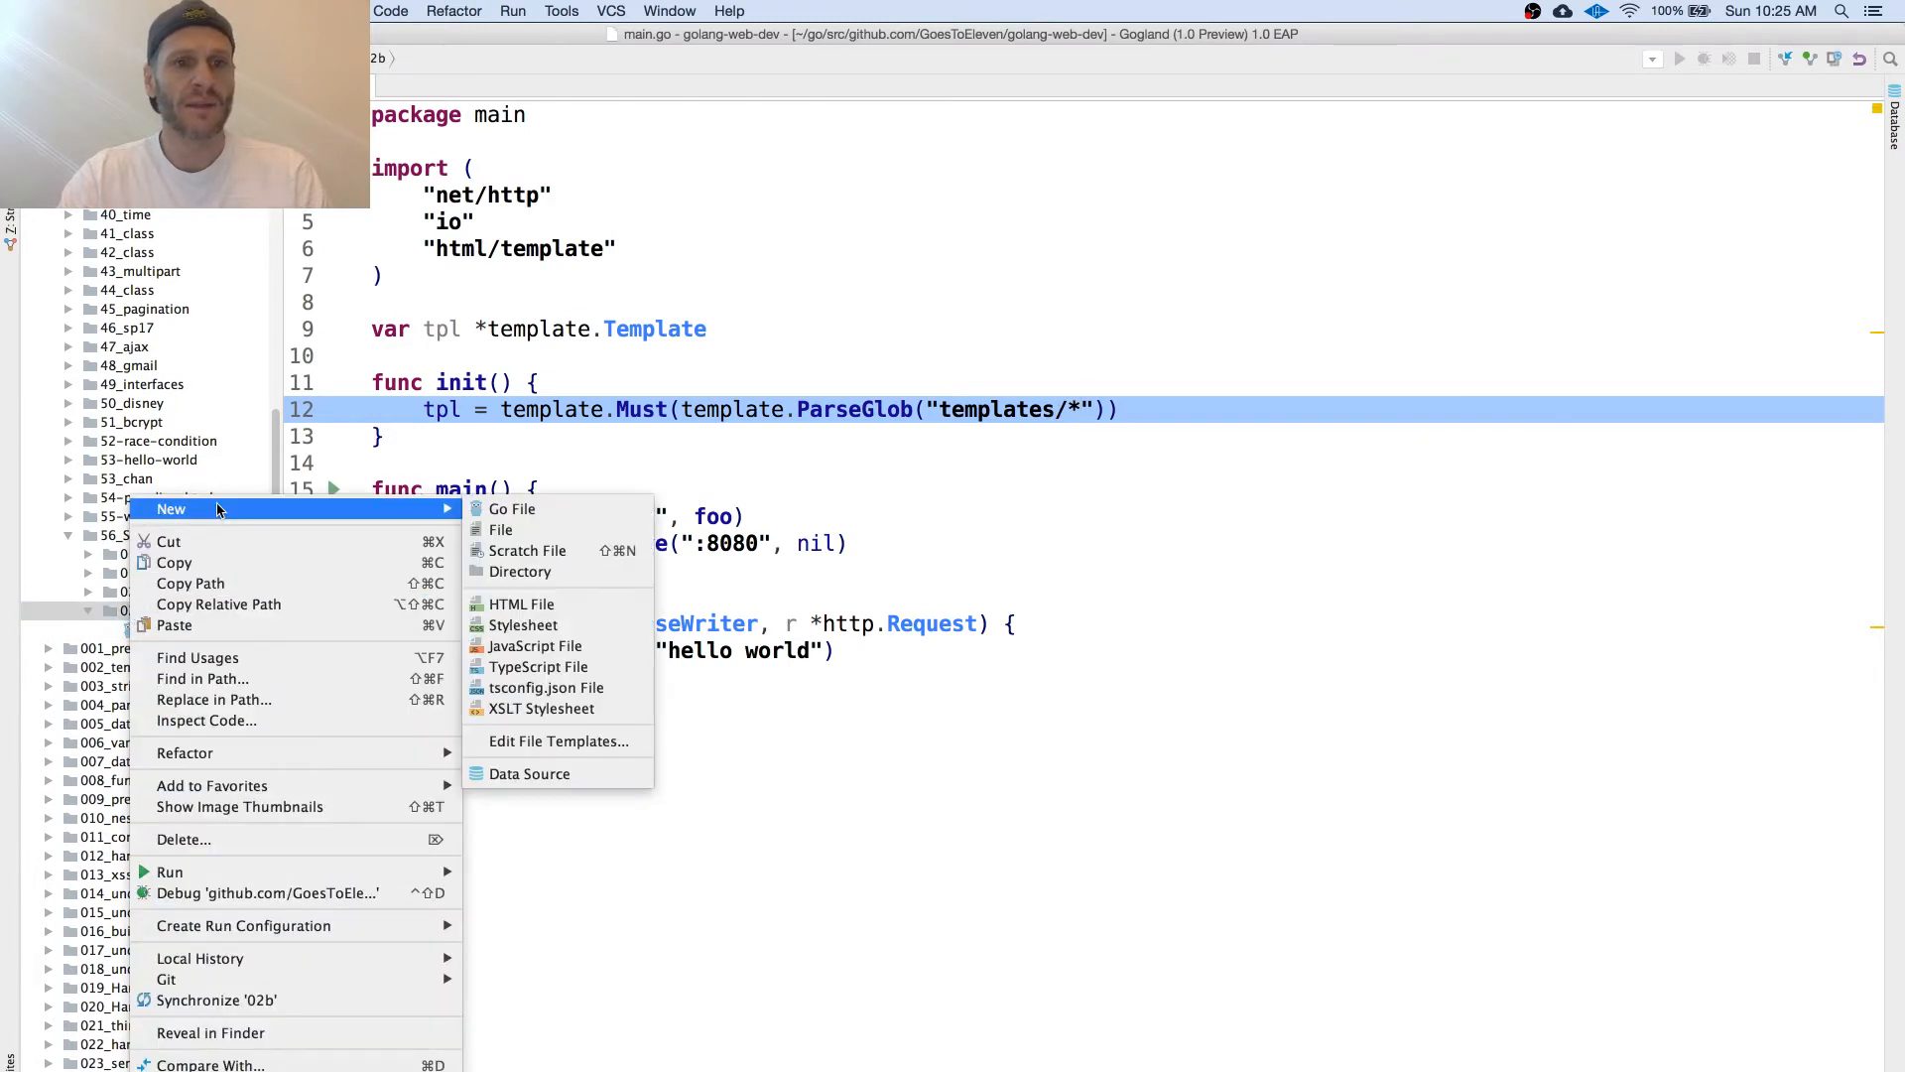
# Step: Create a templates directory in 02b and add an index.gohtml file to it
pyautogui.click(501, 572)
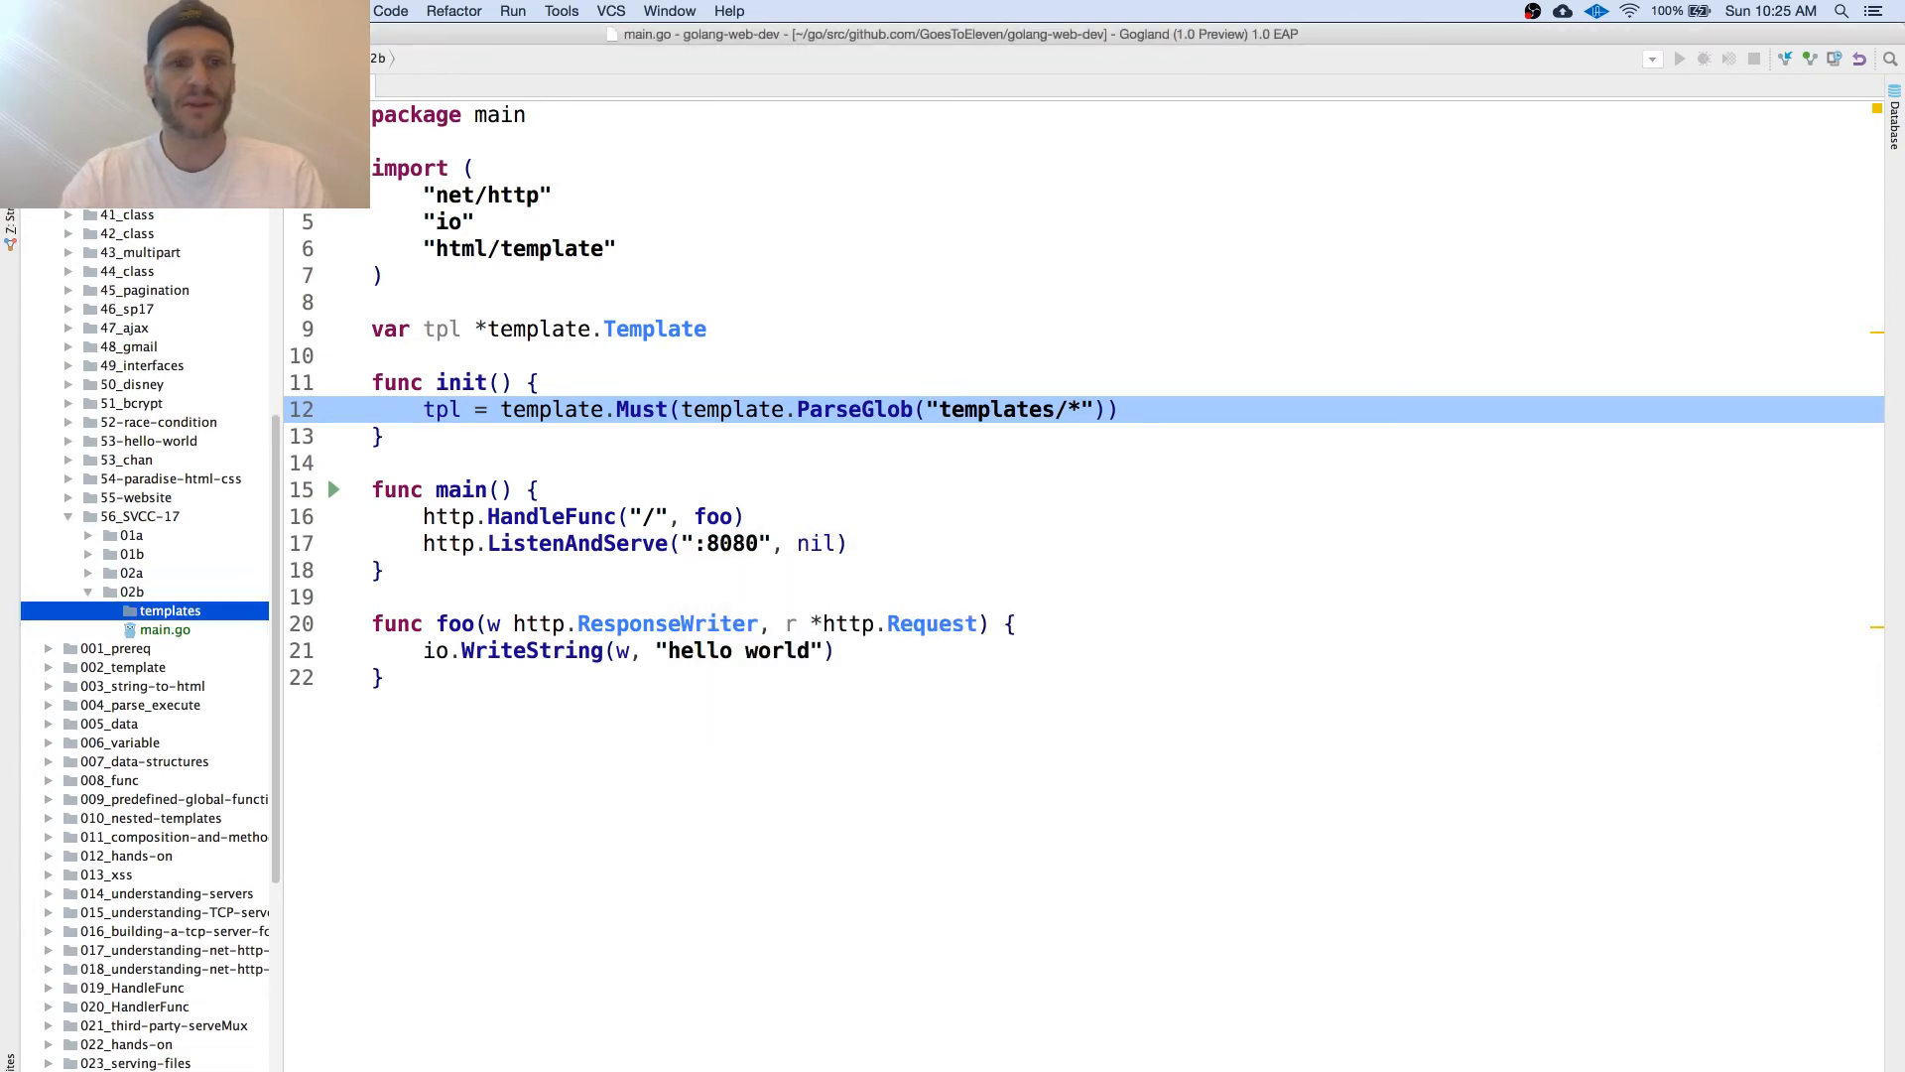
pyautogui.rightClick(171, 611)
pyautogui.write('inde')
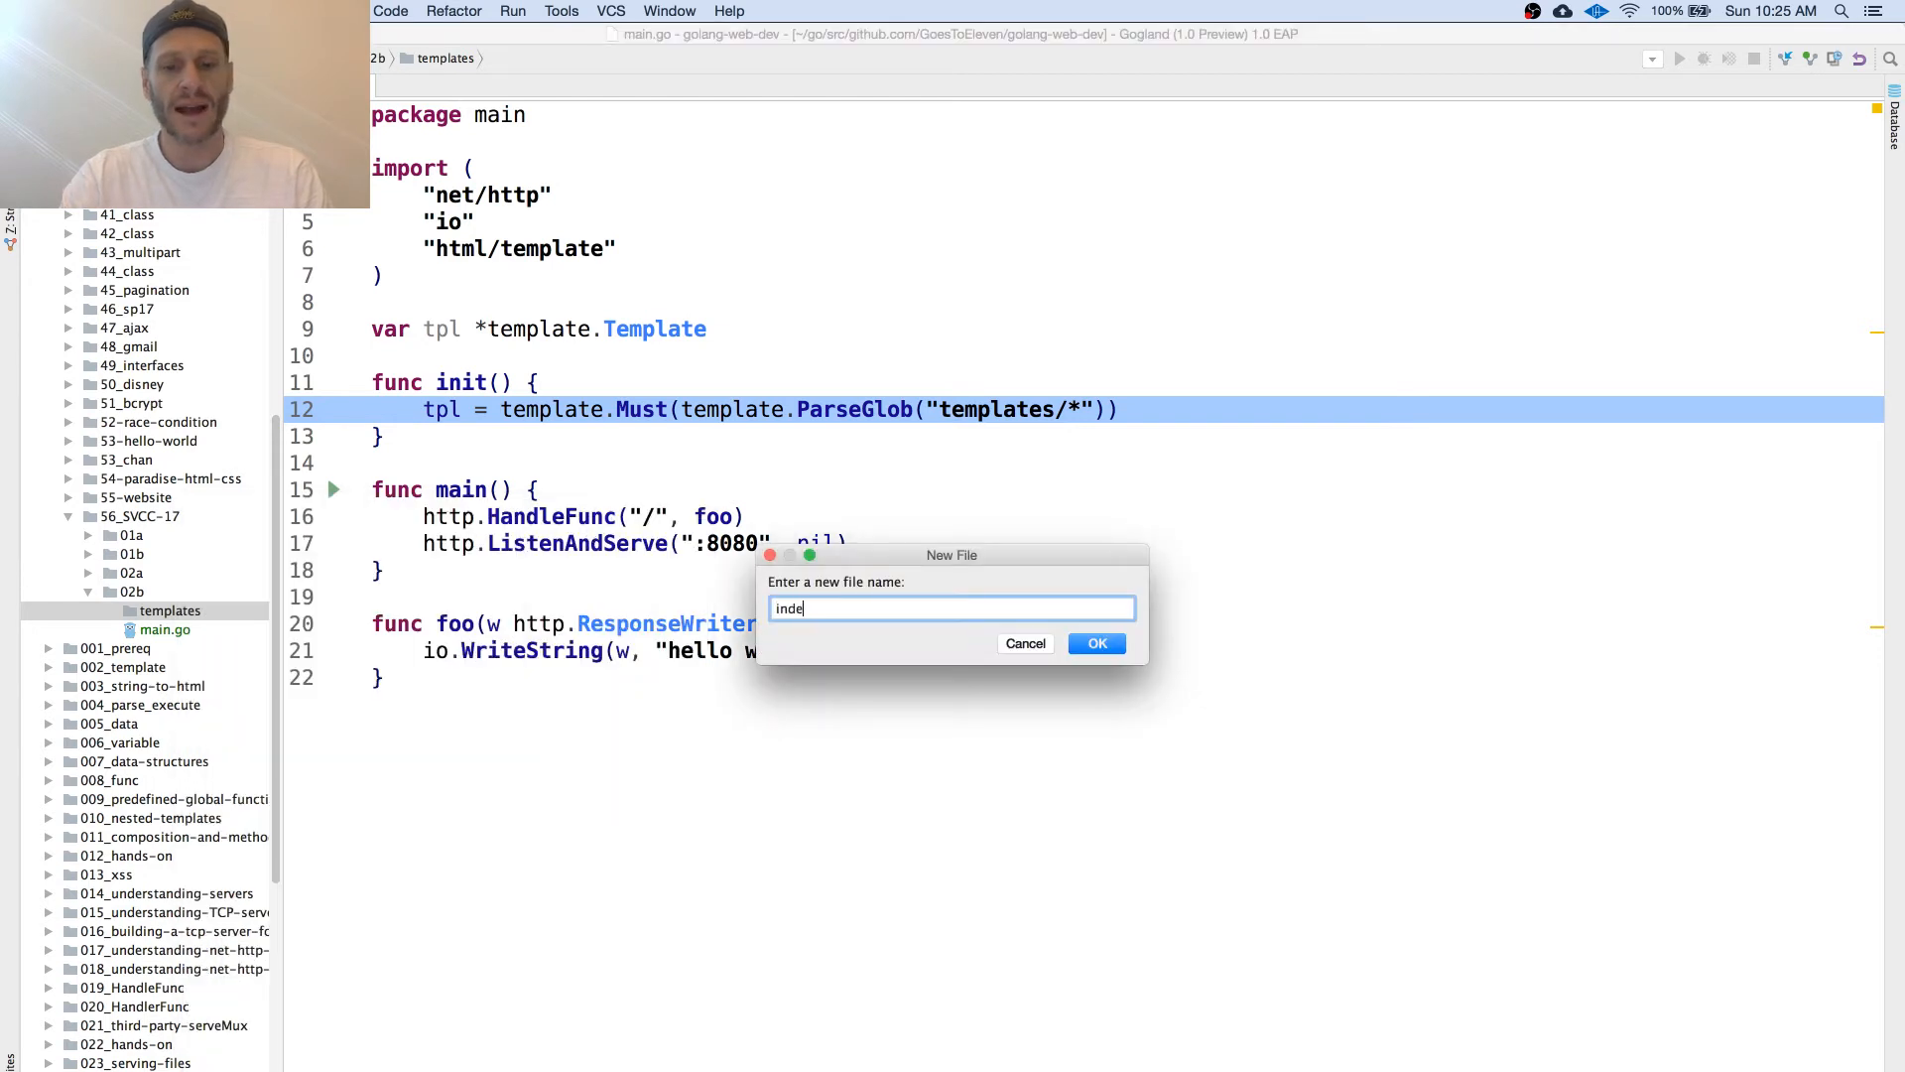
pyautogui.write('x.go')
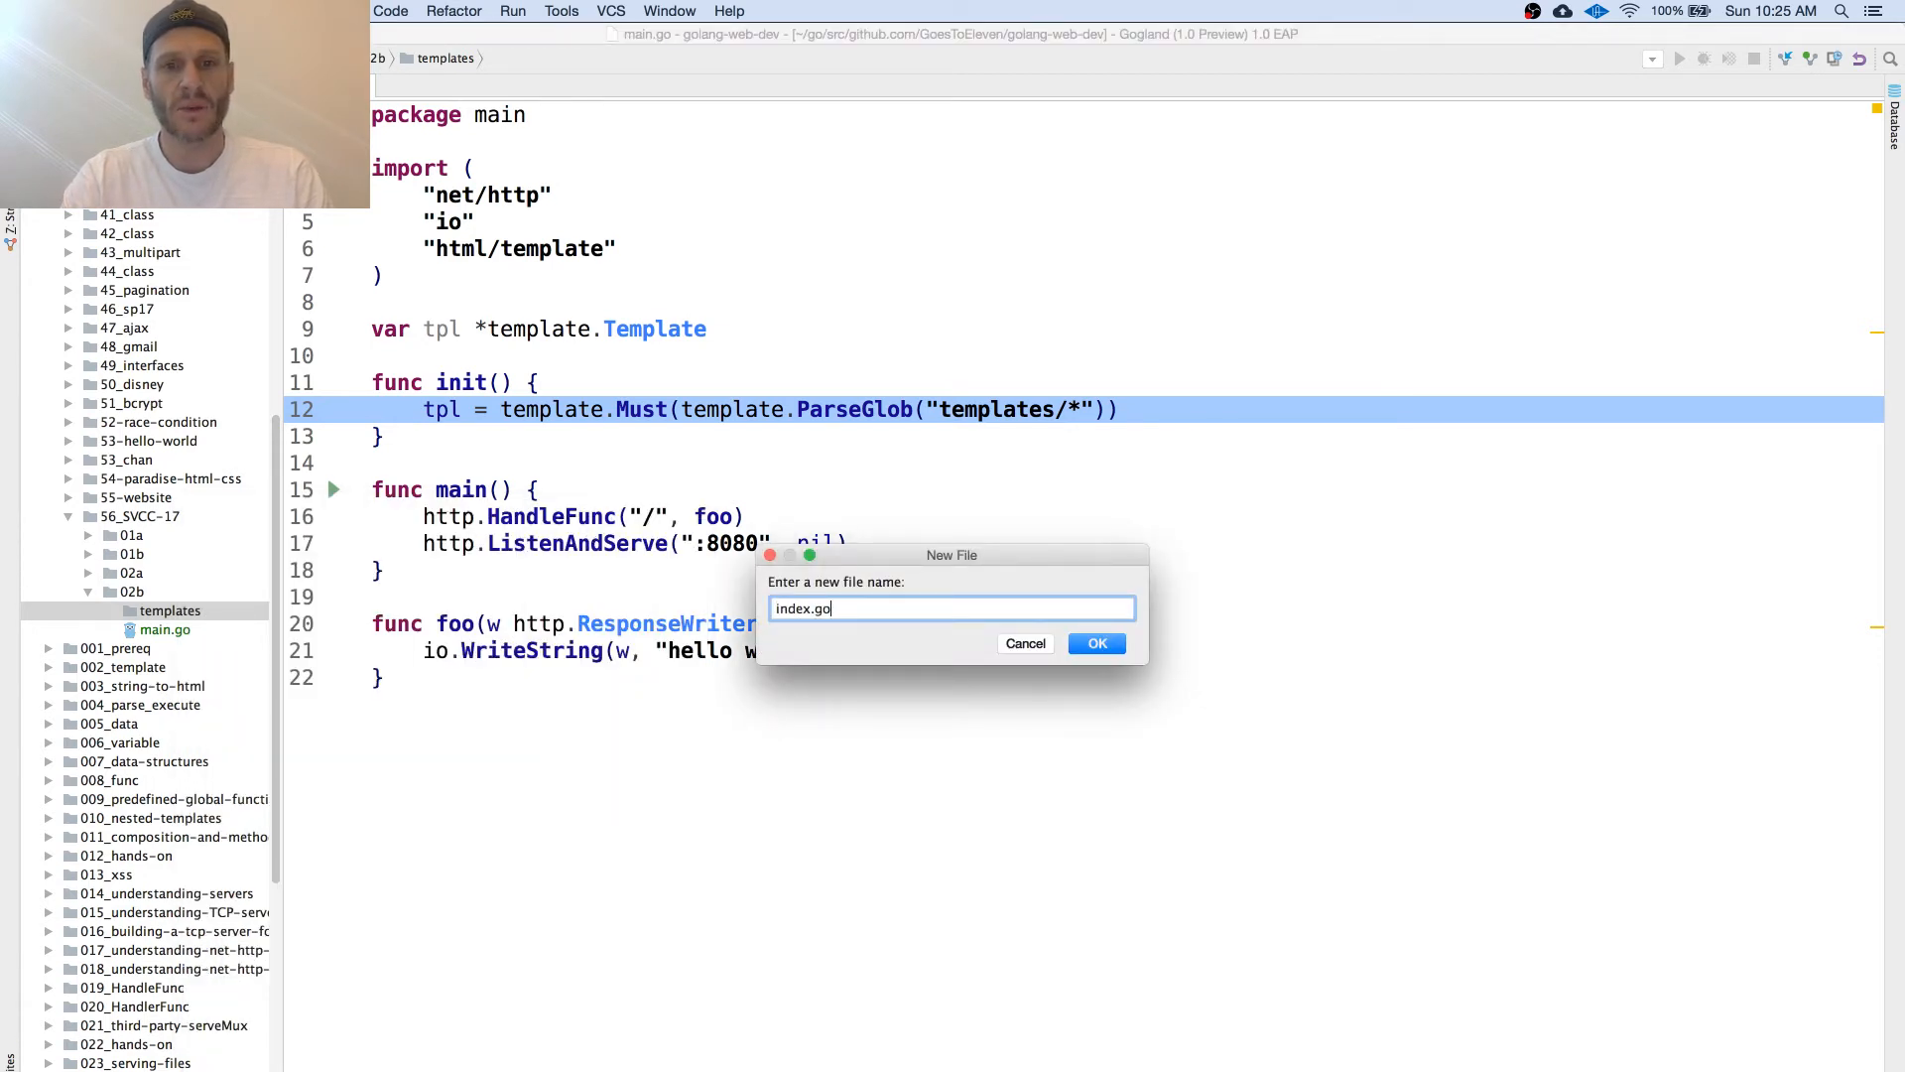
pyautogui.click(1097, 643)
pyautogui.write('<h1>H</h1>')
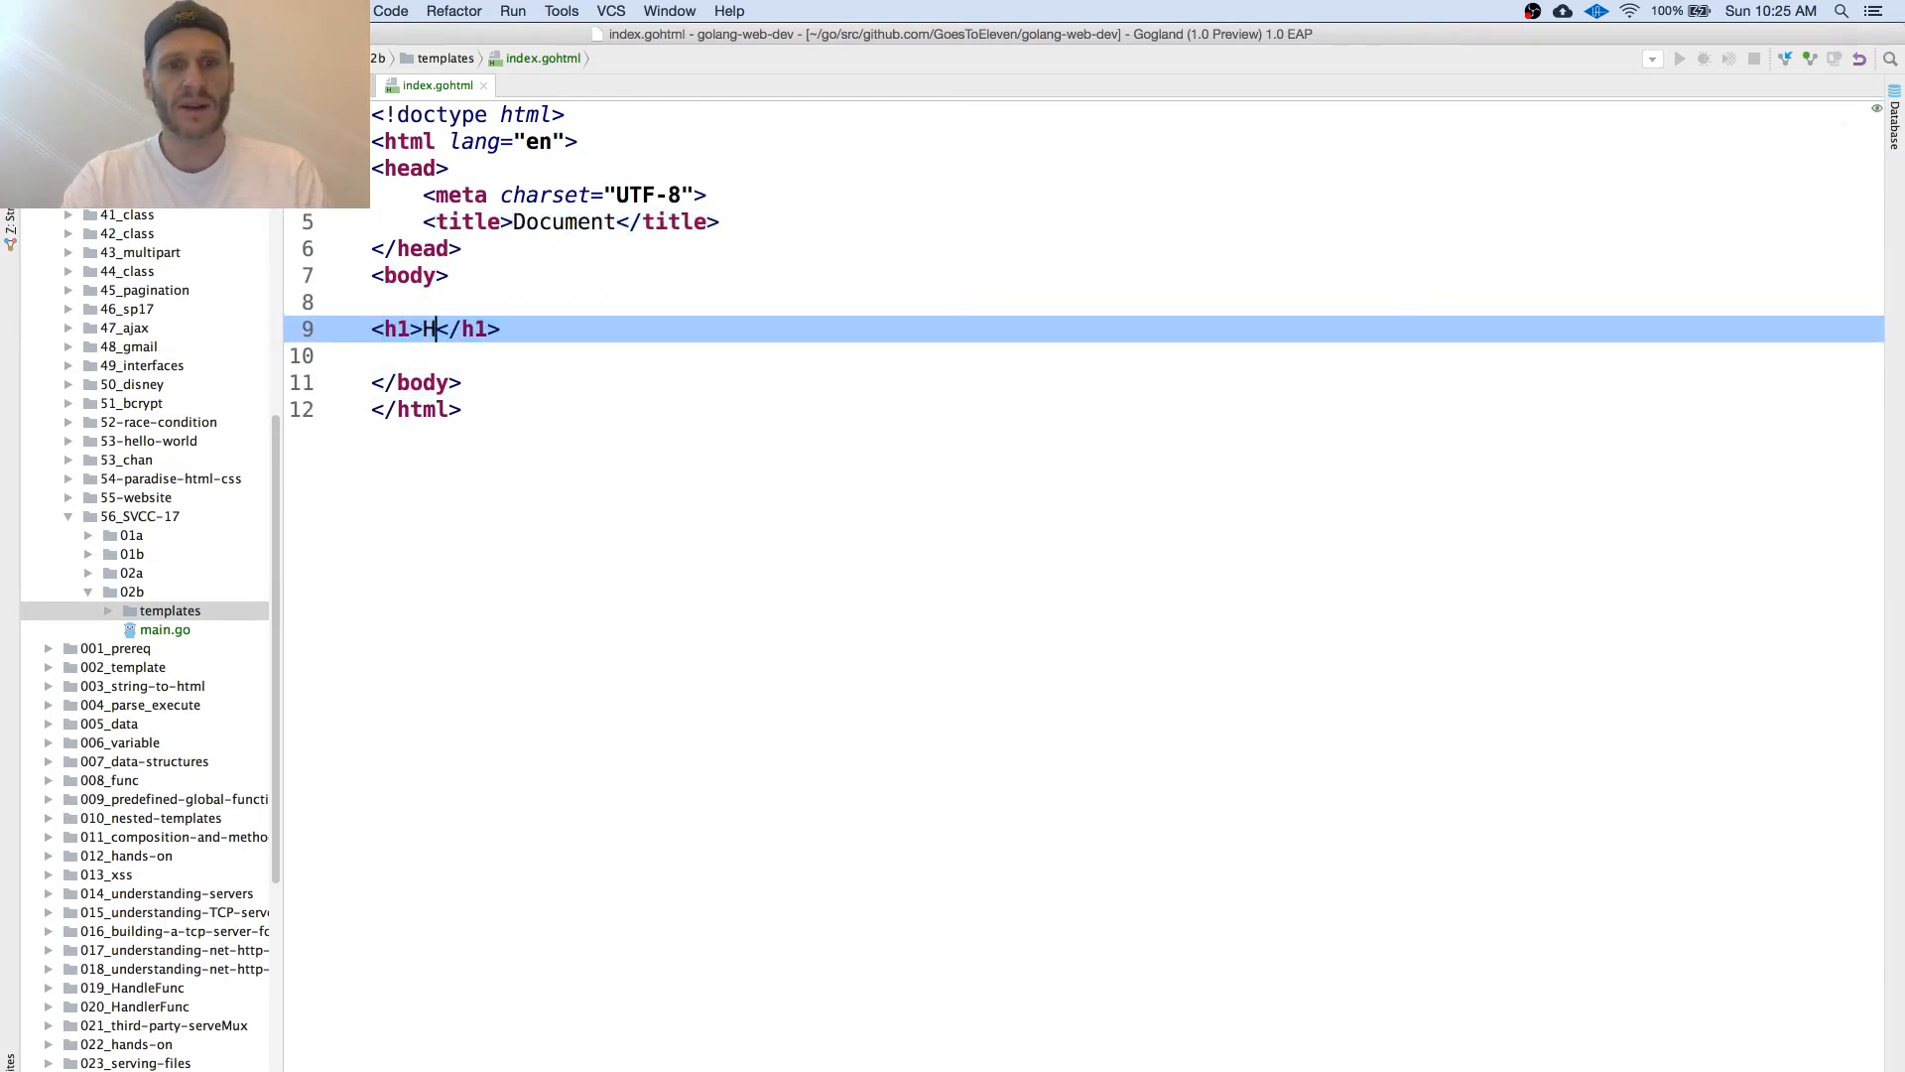
# Step: Fill the index.gohtml h1 with 'HELLO FROM PAYPAL IN CALIFORNIA'
pyautogui.write('ELLO FROM')
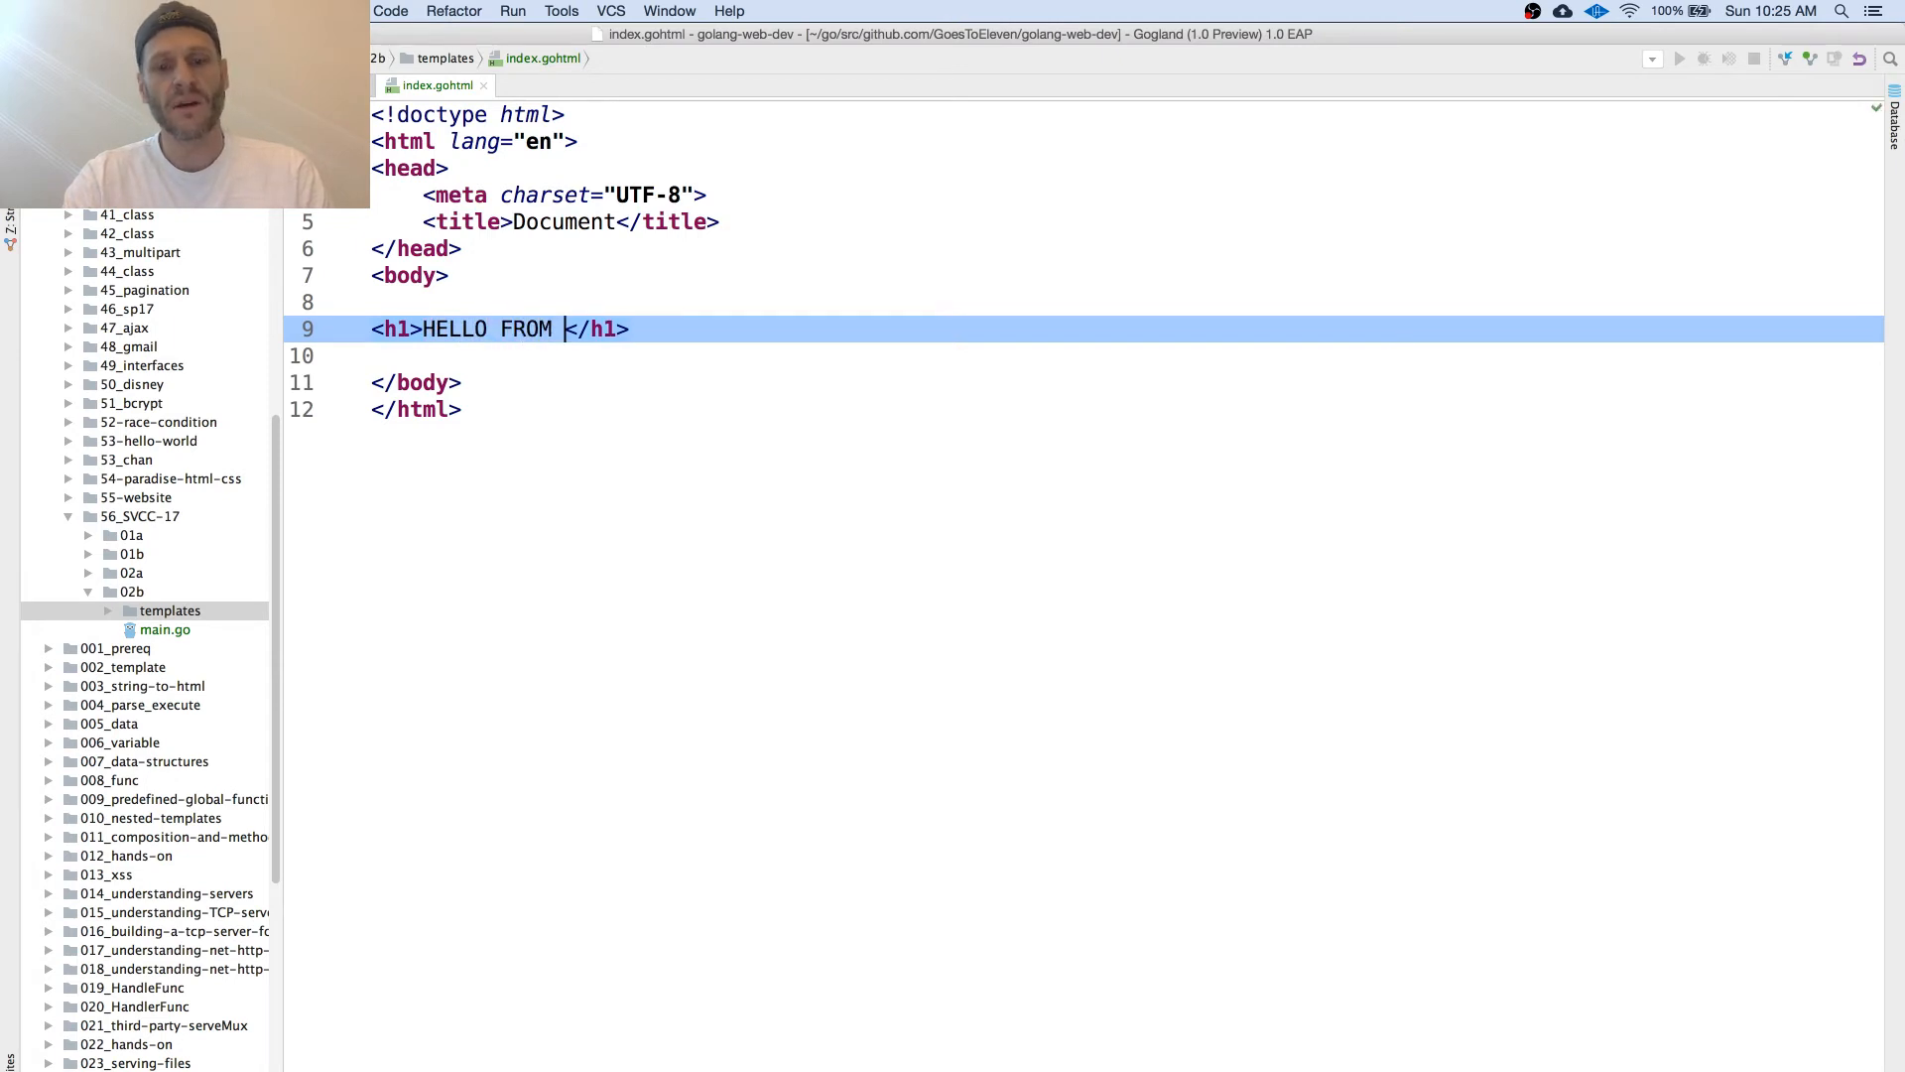
pyautogui.write('PAYPAL IN F')
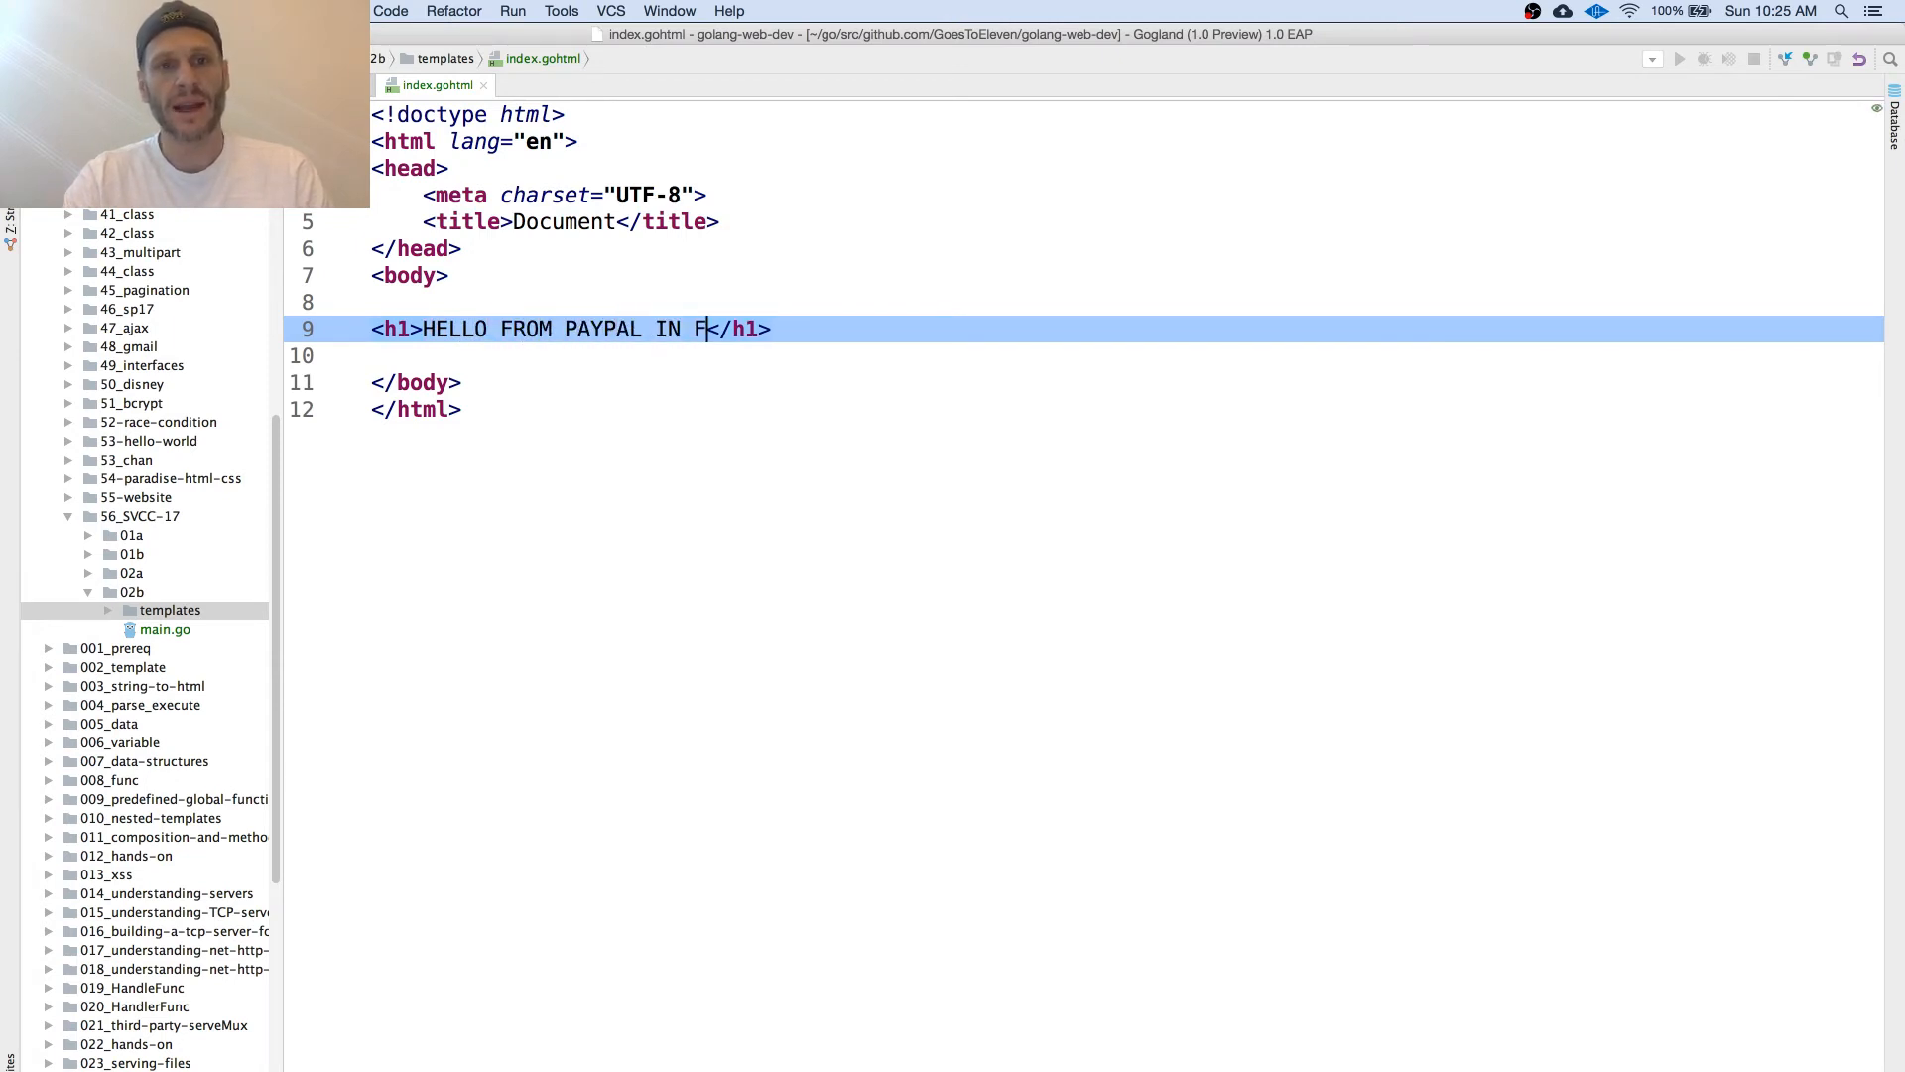
pyautogui.write('ALIFORNIA')
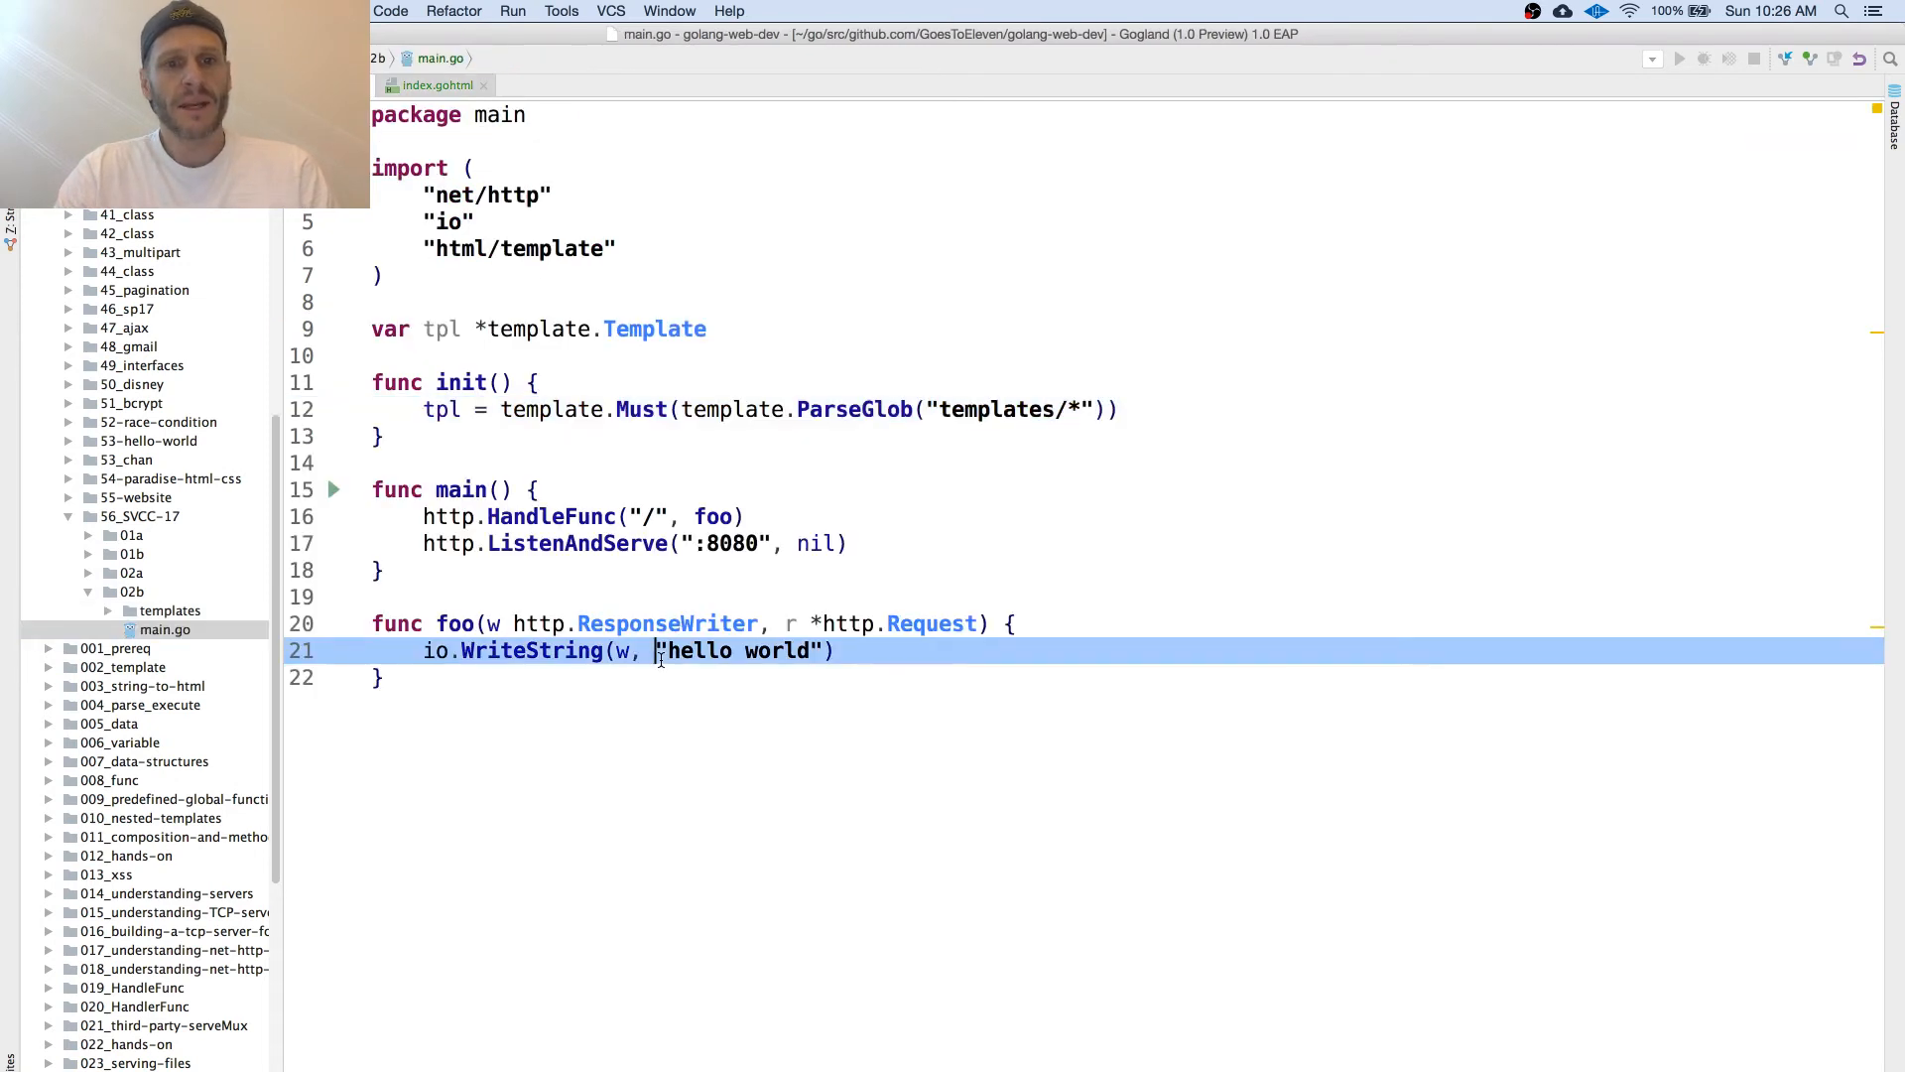
# Step: Replace foo's io.WriteString line with tpl.ExecuteTemplate(w, "index.gohtml", nil)
pyautogui.press('Delete')
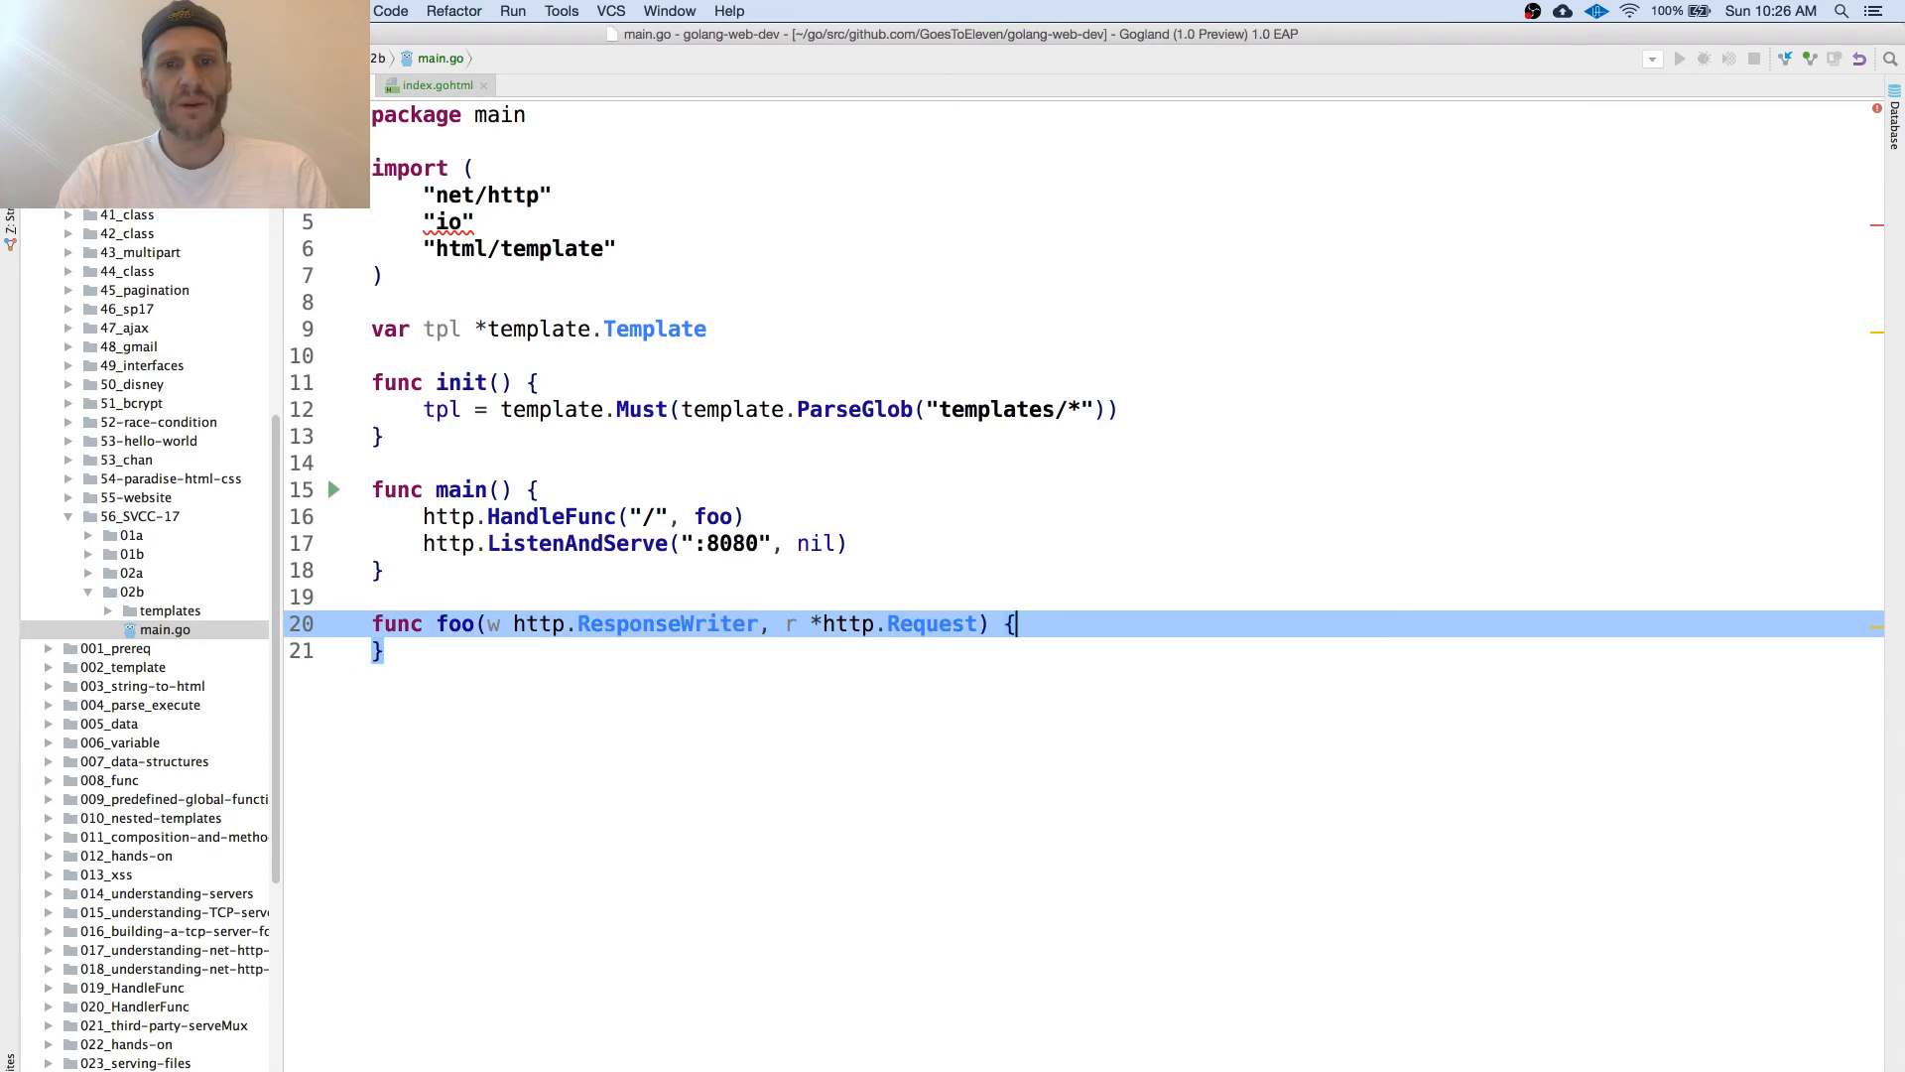
pyautogui.write('t')
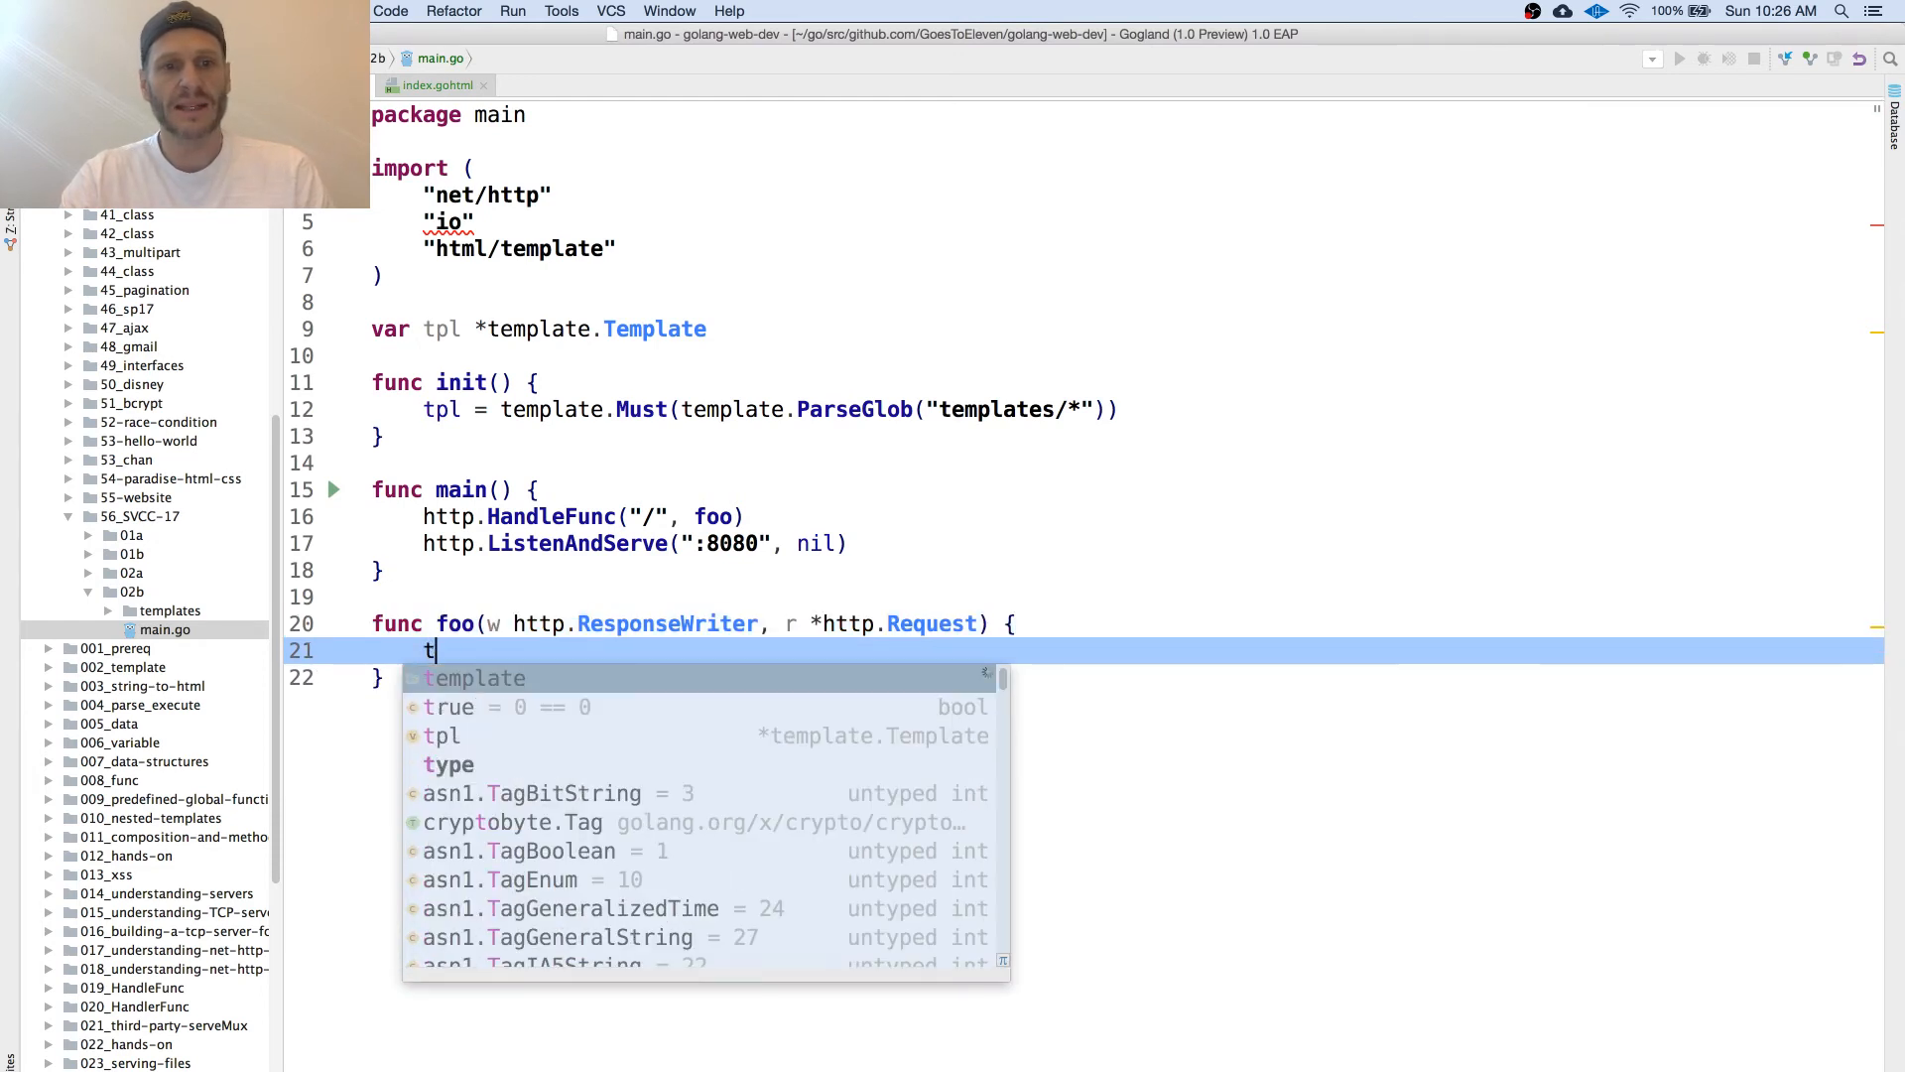
pyautogui.write('pl.e')
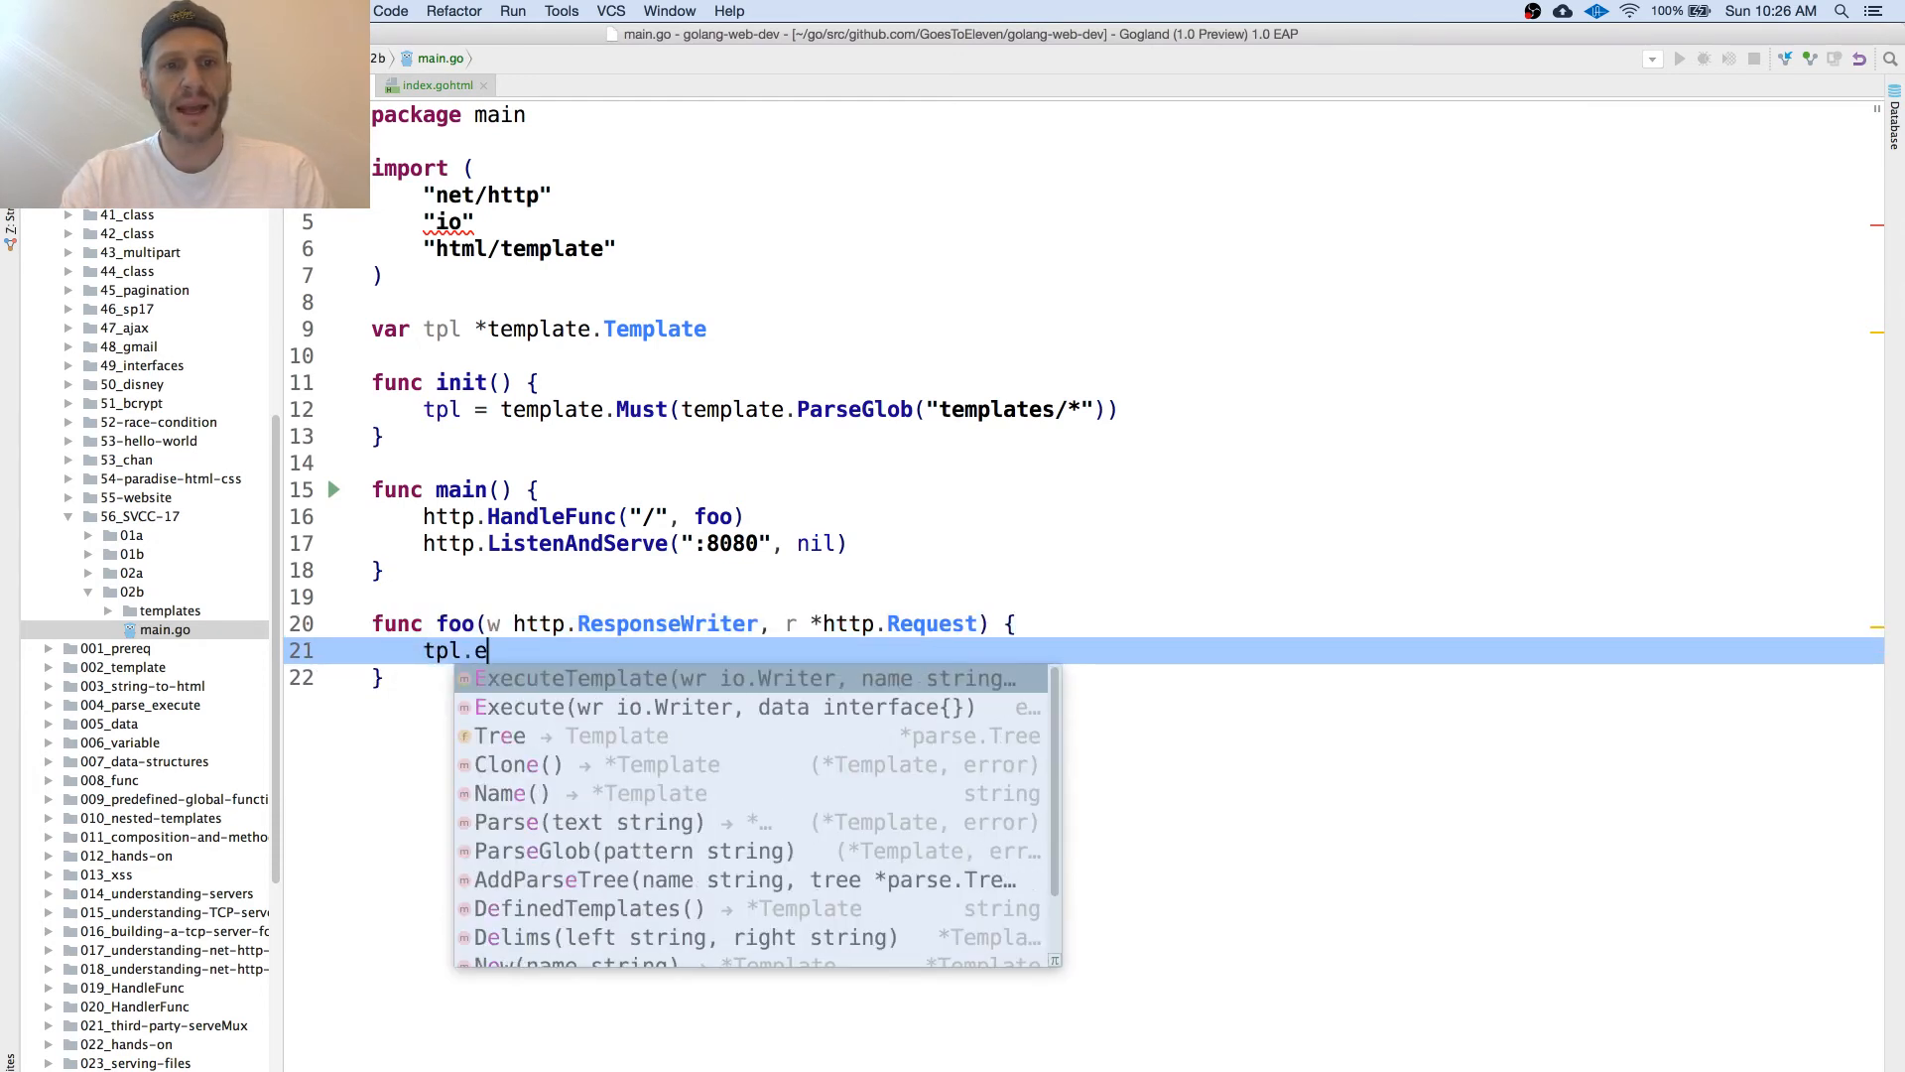
pyautogui.write('x')
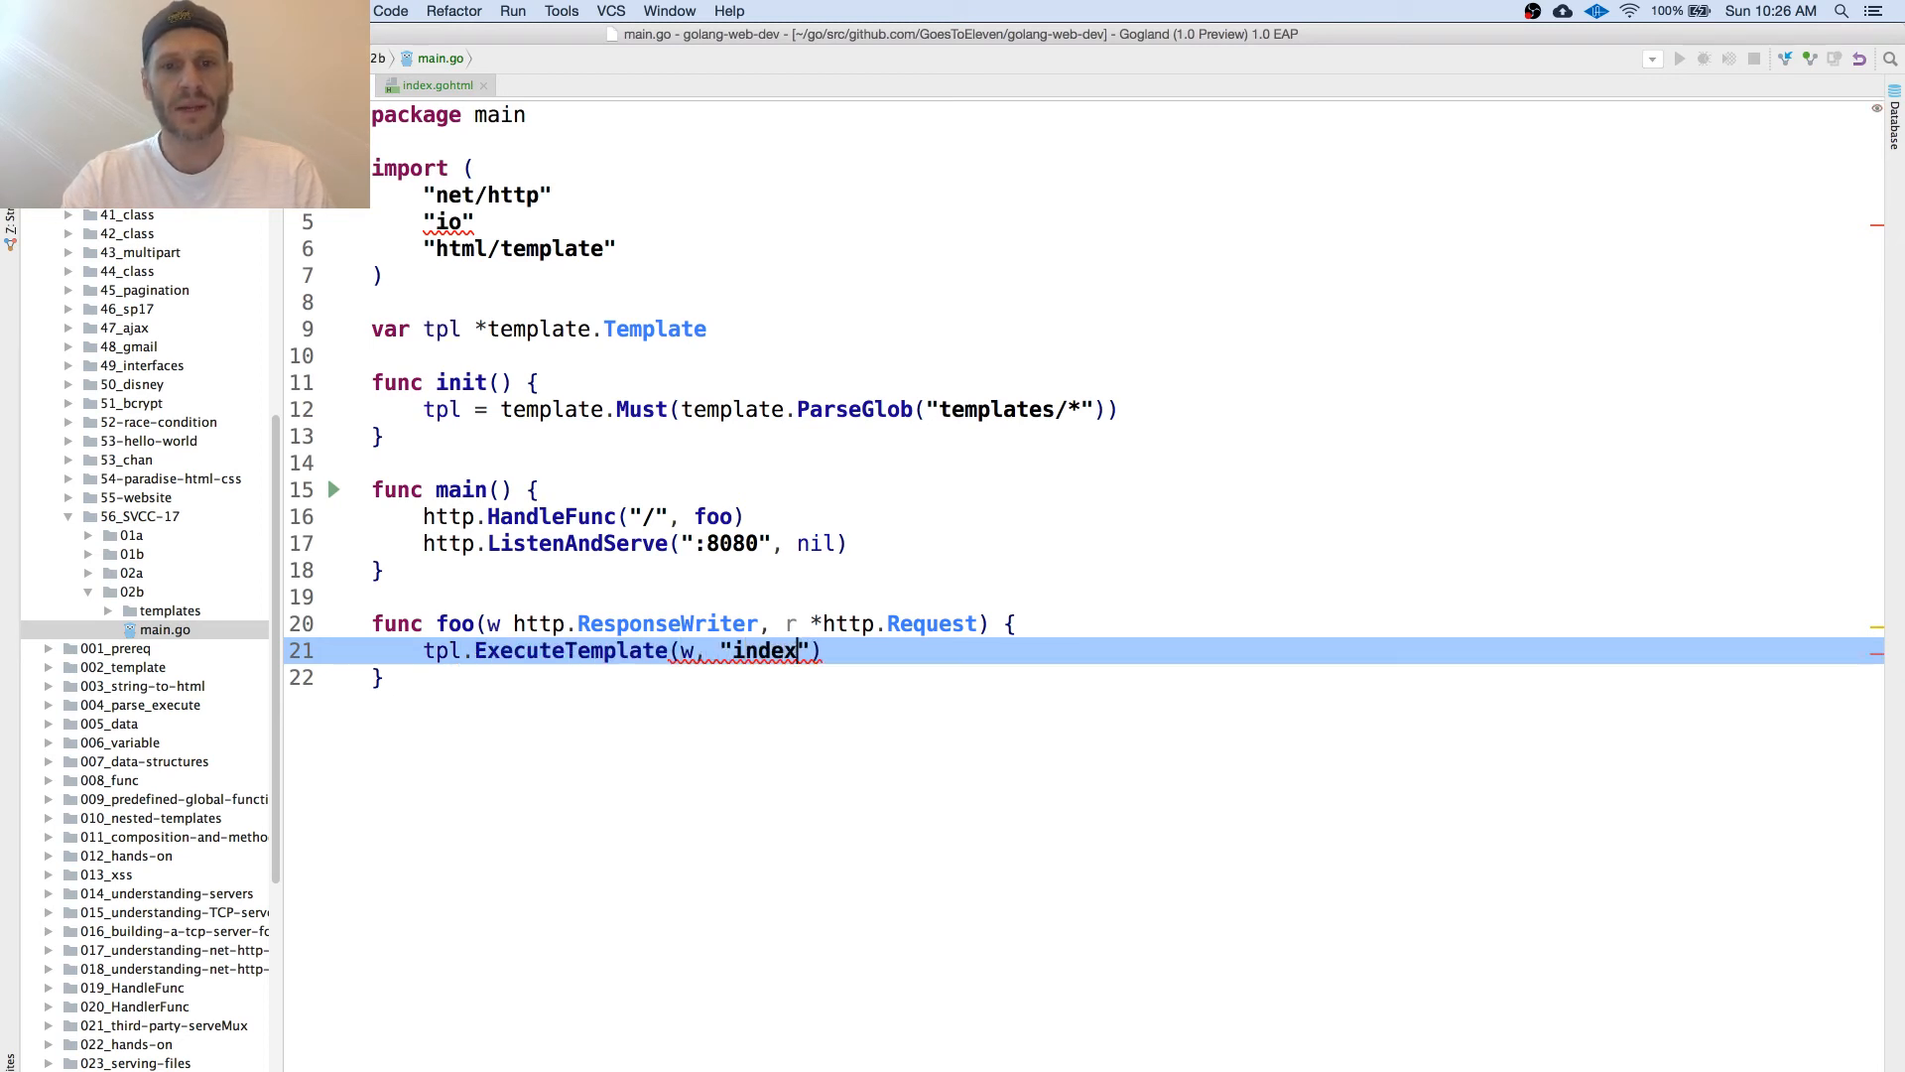
pyautogui.write('.gohtml')
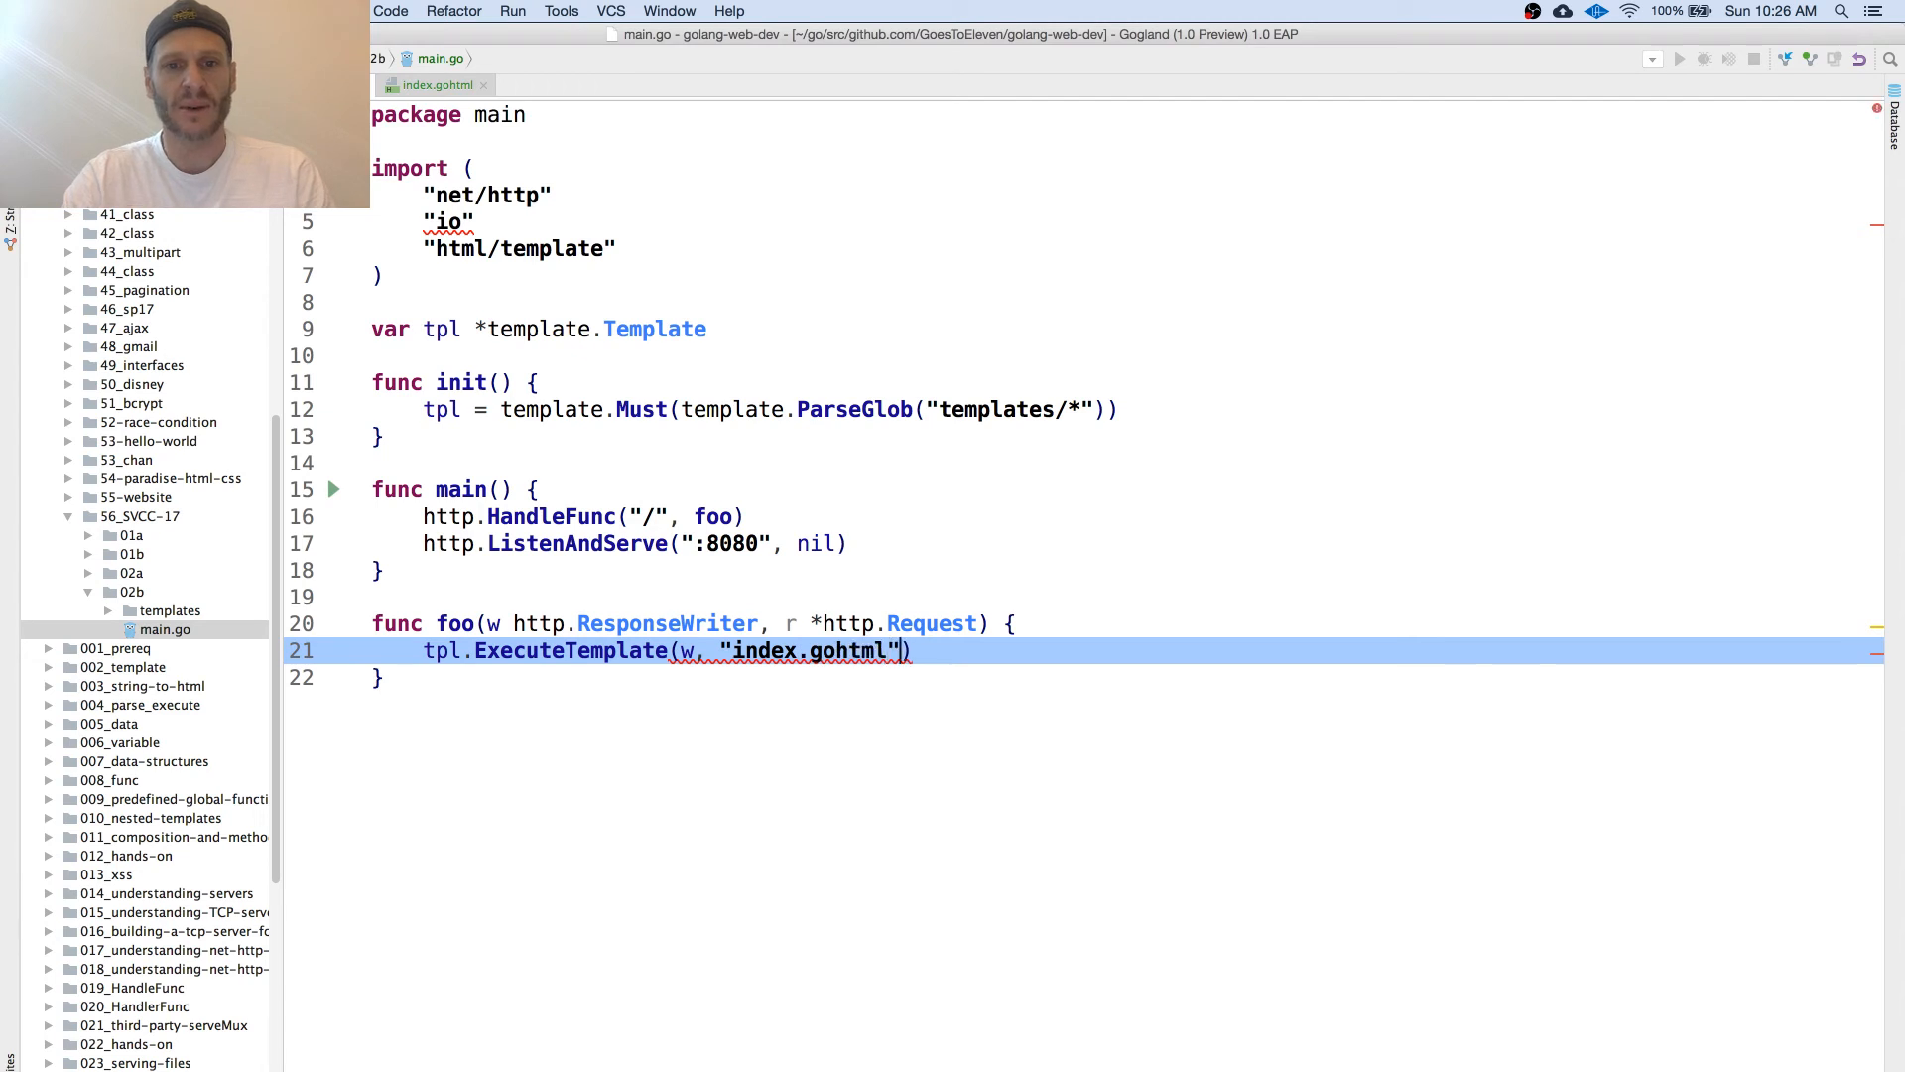
pyautogui.write(', nil')
pyautogui.write('cd')
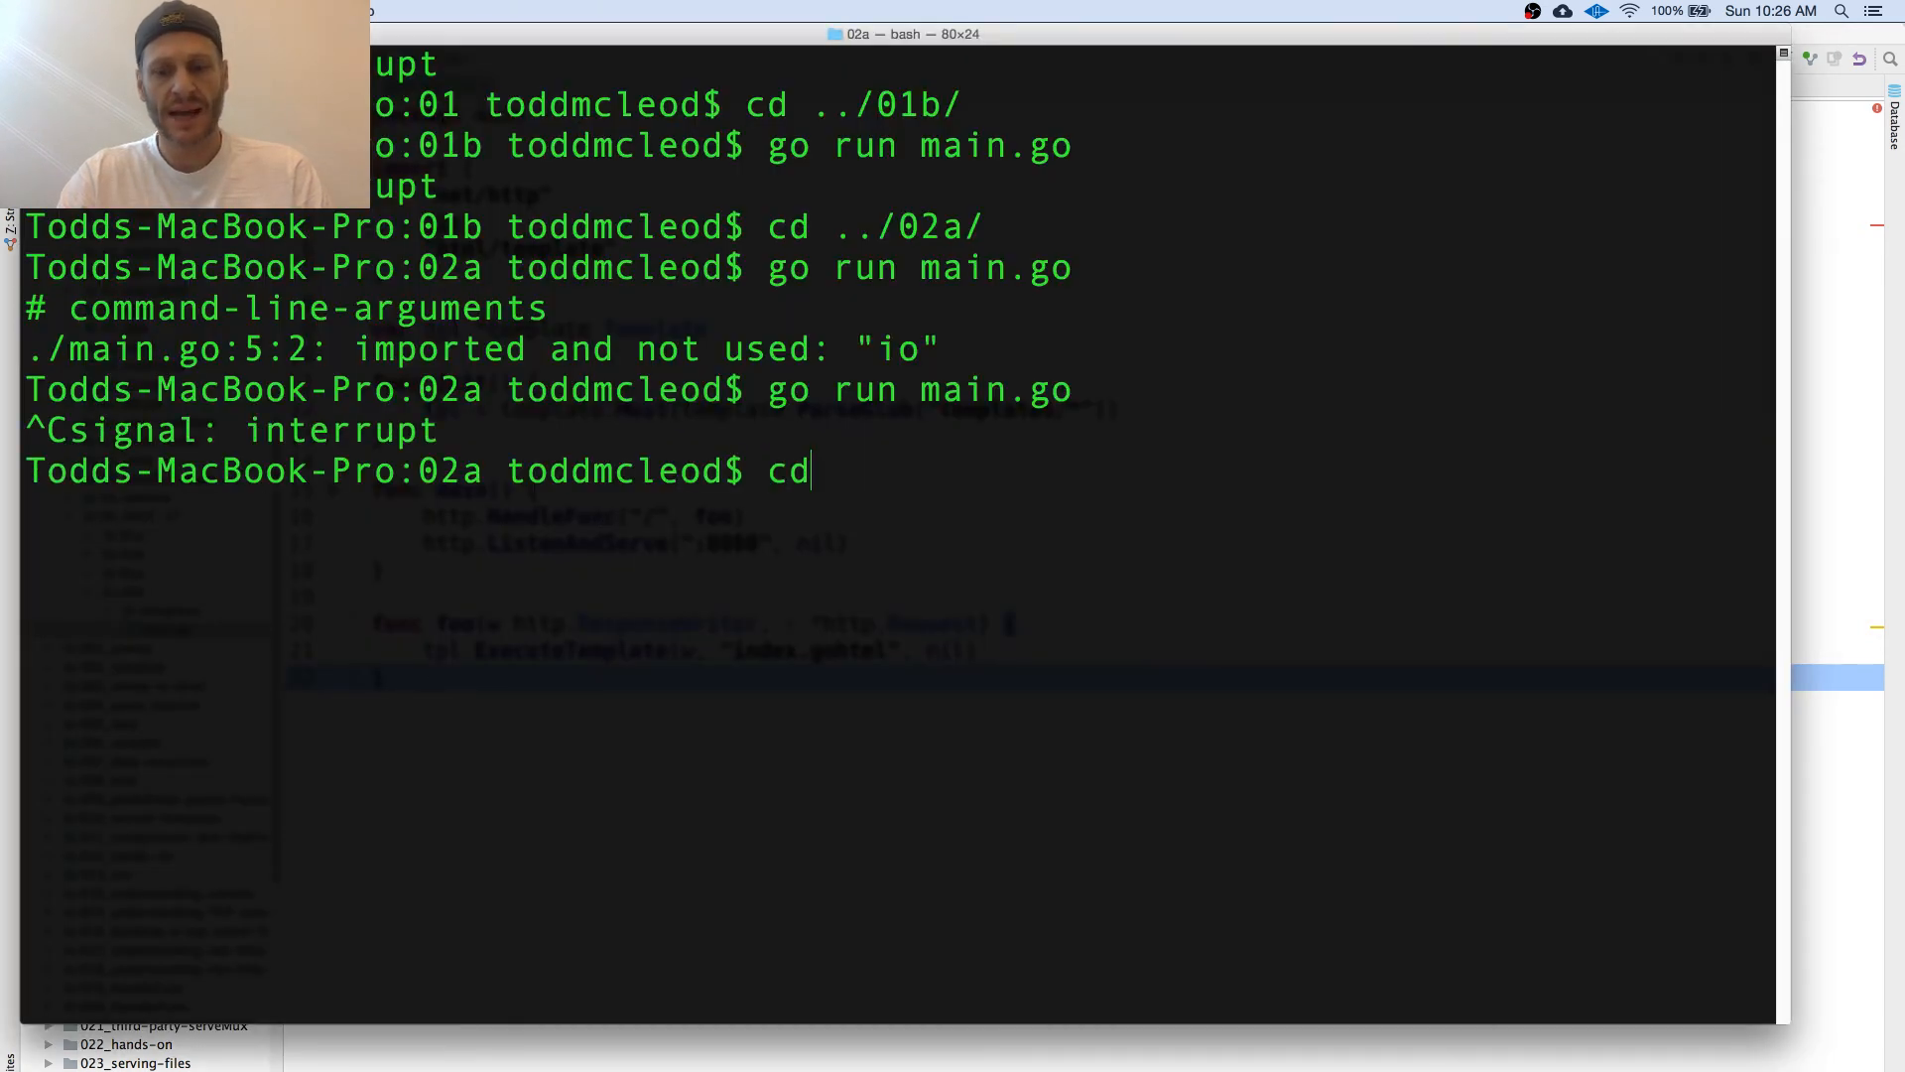
# Step: Type cd ../02b/ at the Terminal prompt to head to the project folder
pyautogui.write('../02b/')
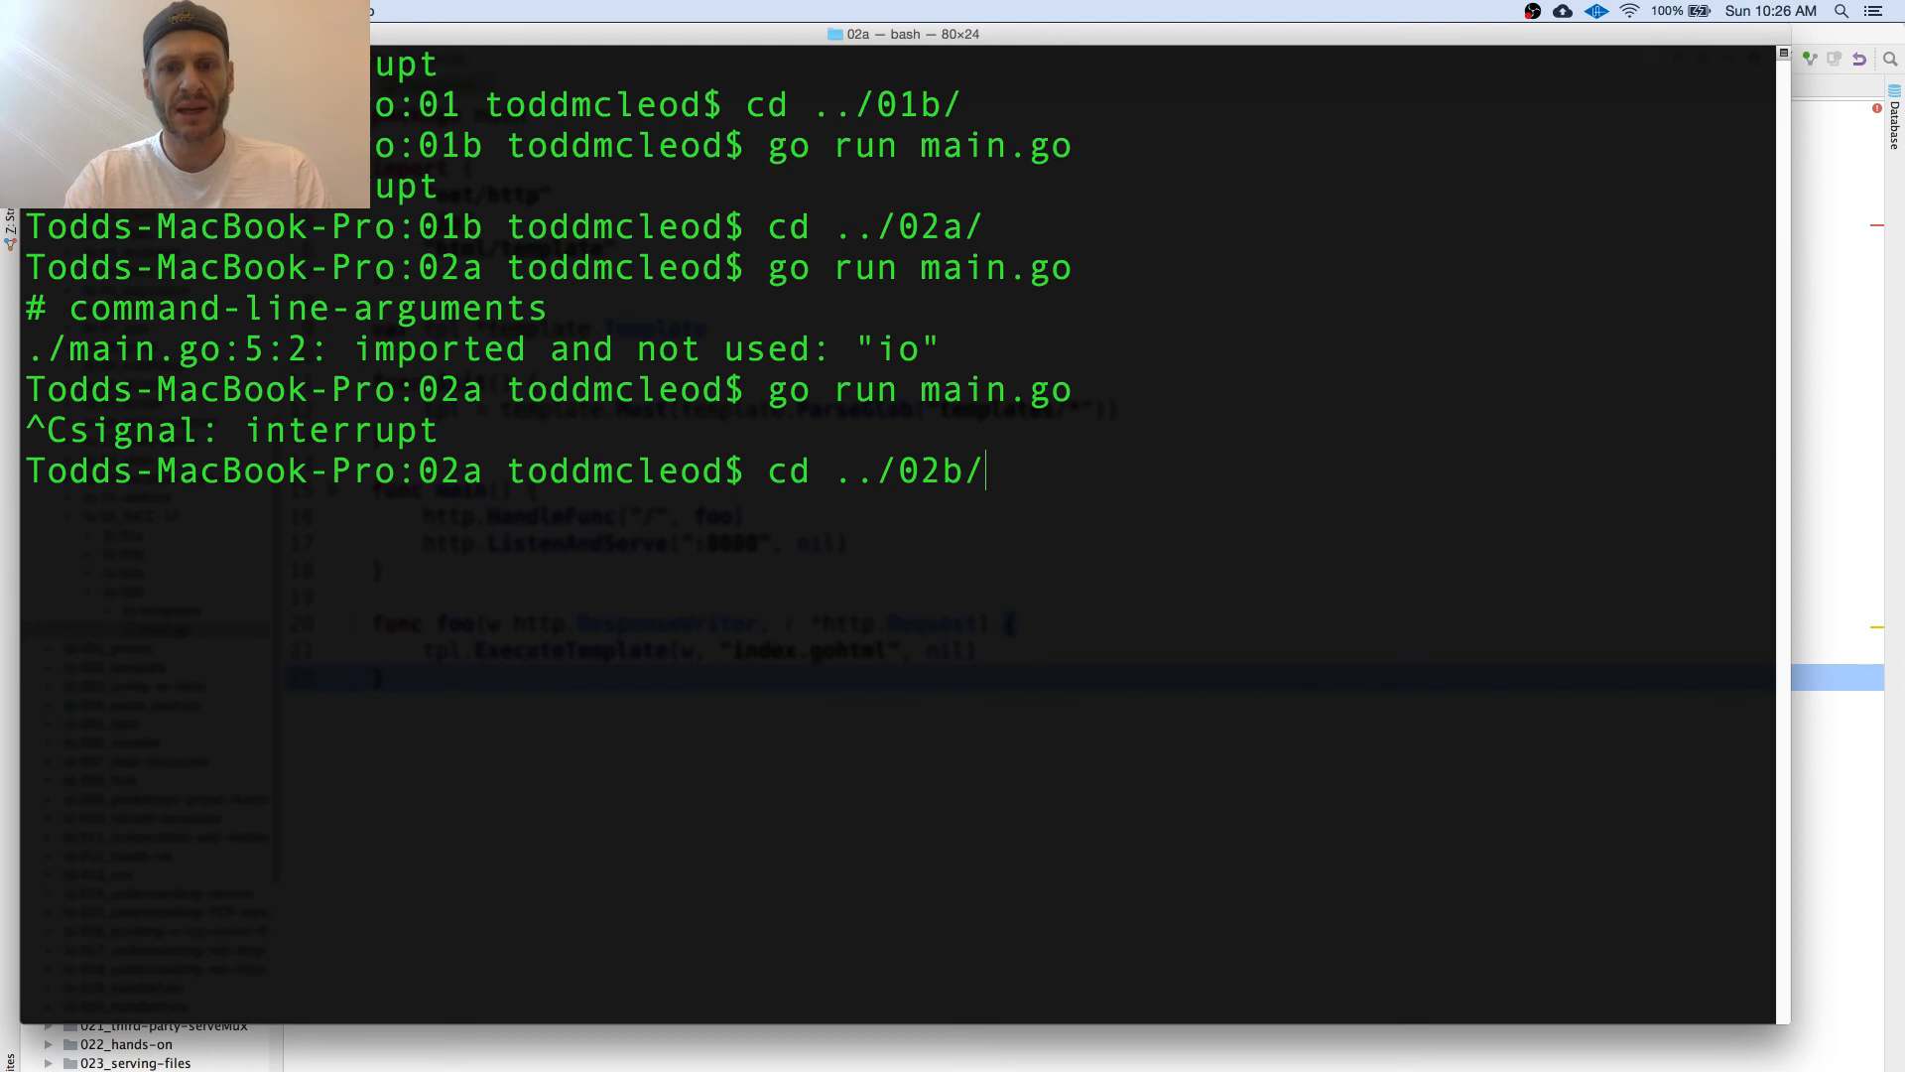